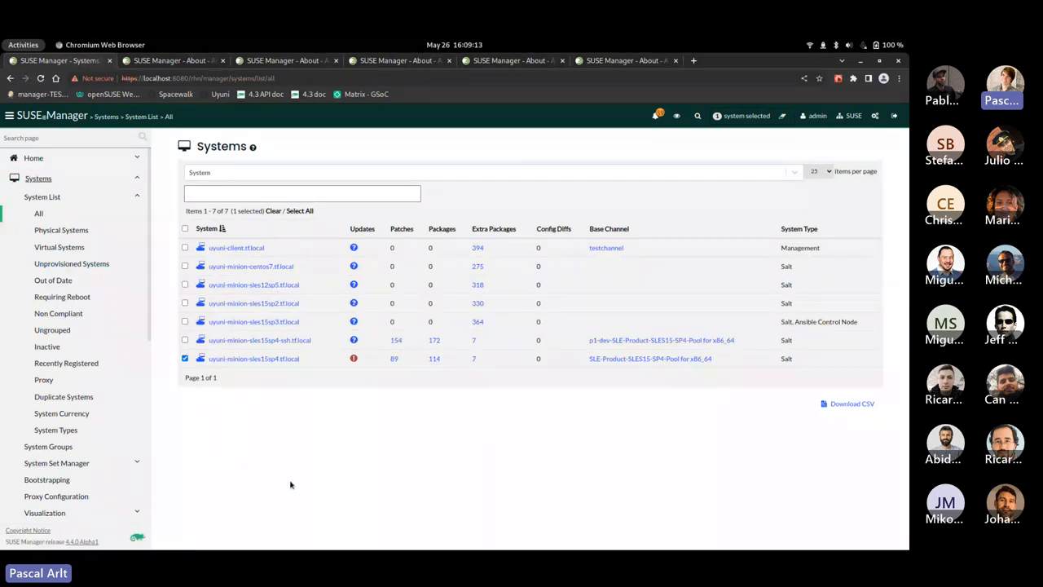
Go into the uyuni-minion-sles15sp4.tf.local system and reach its States > Highstate page
left_click(254, 359)
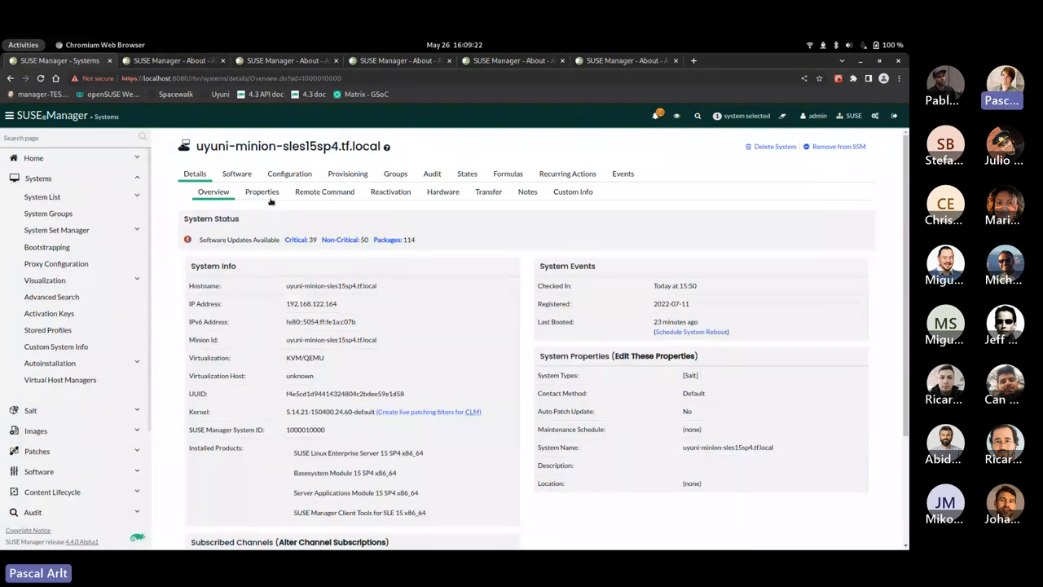
left_click(567, 173)
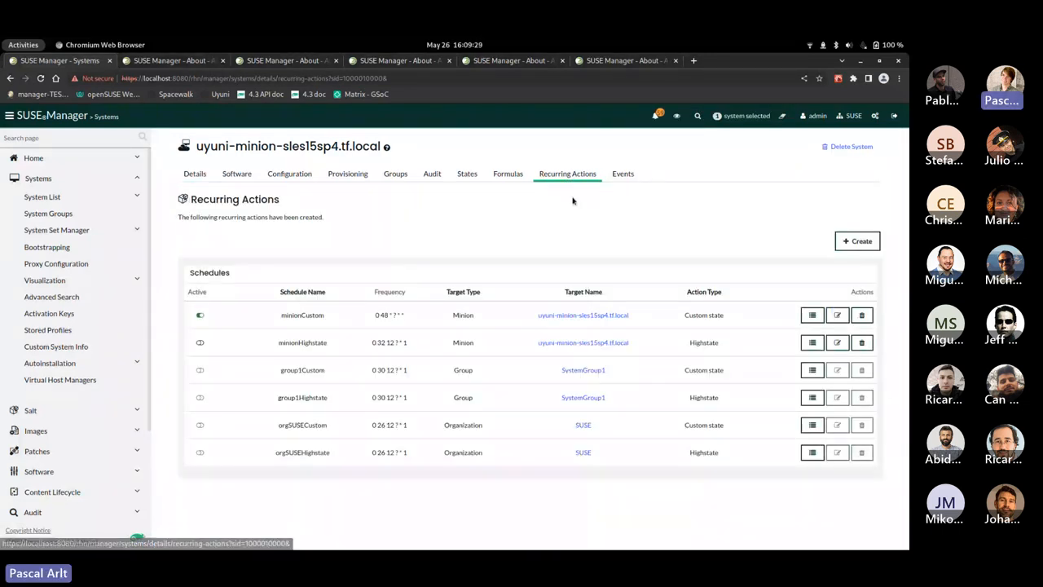
left_click(466, 173)
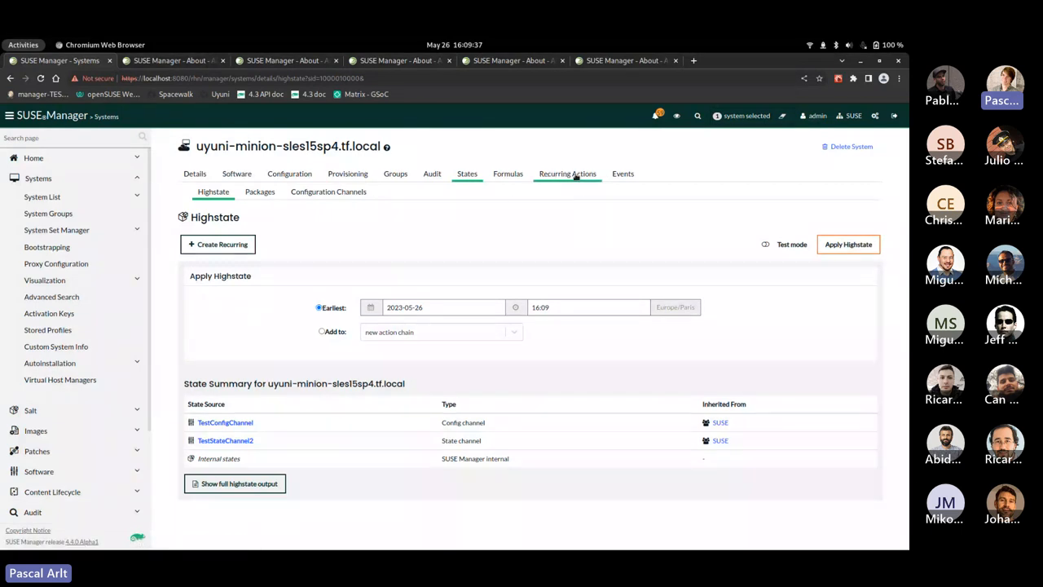
View the system's Recurring Actions list with its six minion, group and organization schedules
left_click(567, 173)
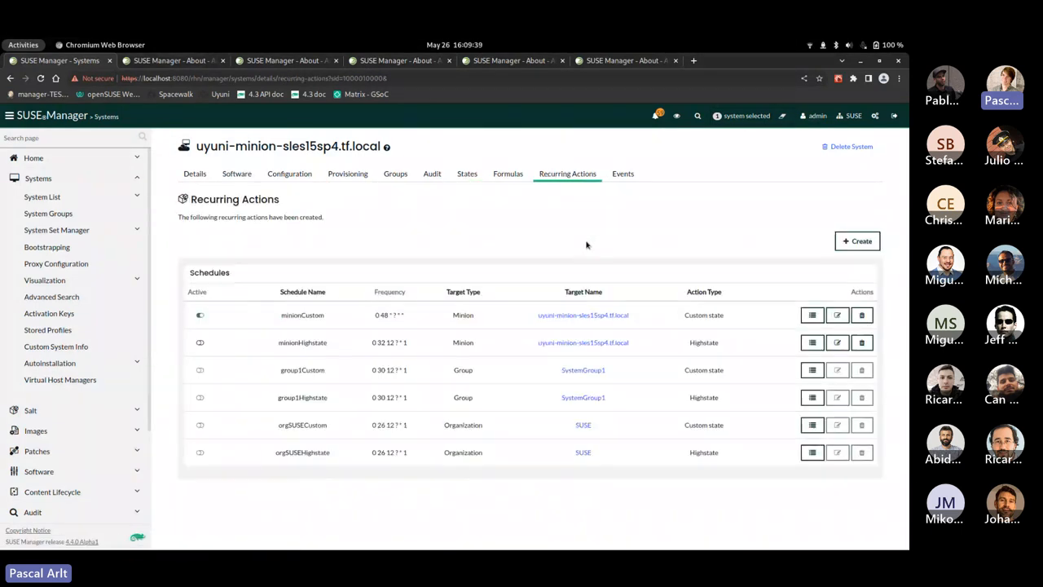
left_click(199, 316)
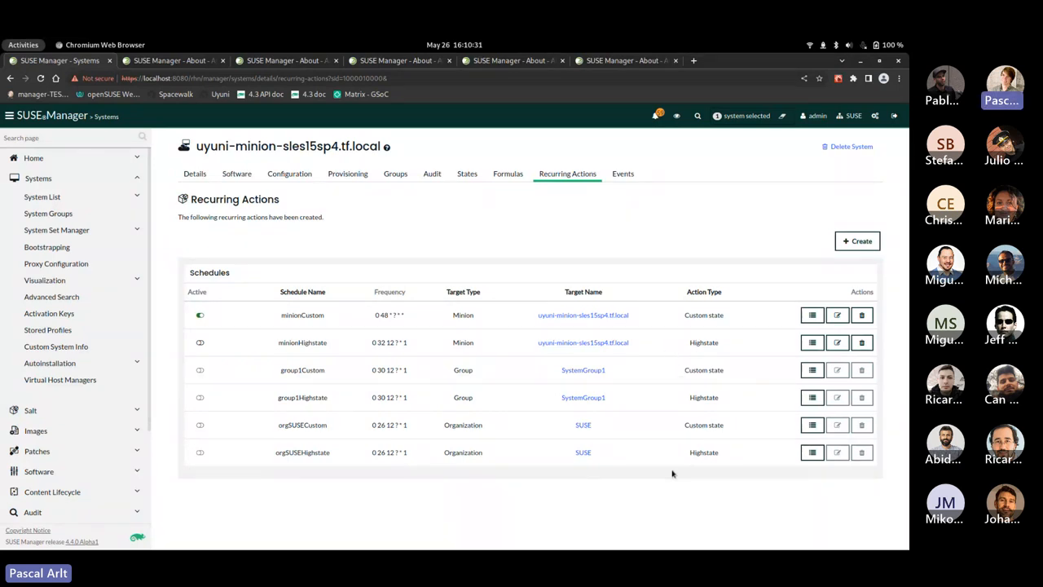
mouse_move(448, 475)
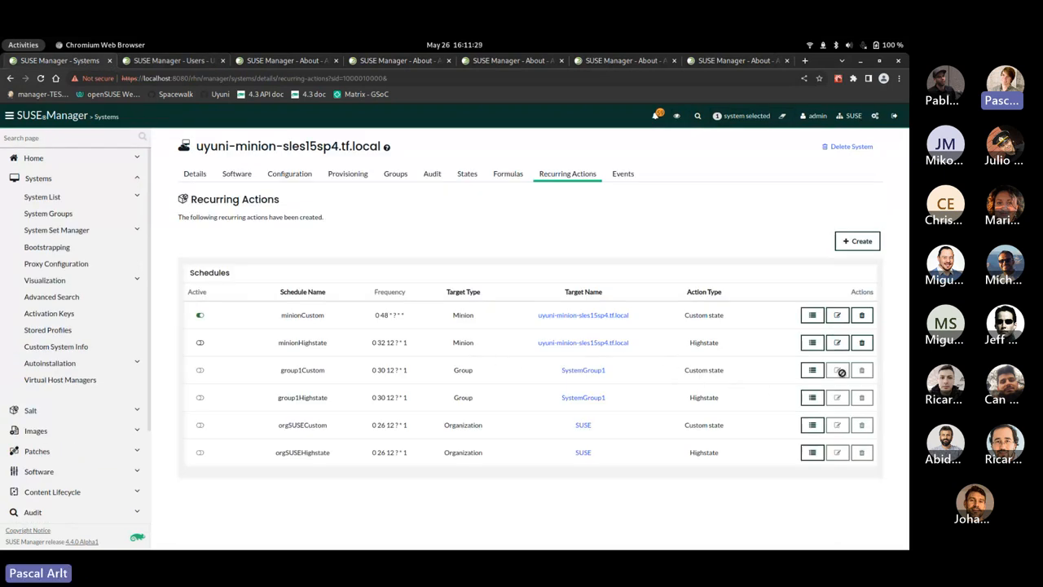
mouse_move(812, 398)
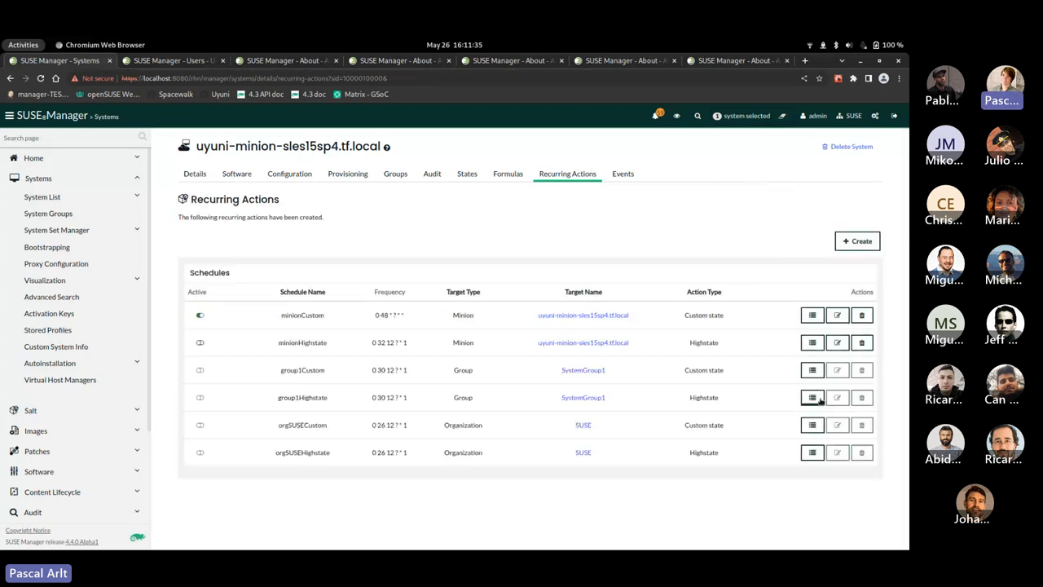
mouse_move(528, 466)
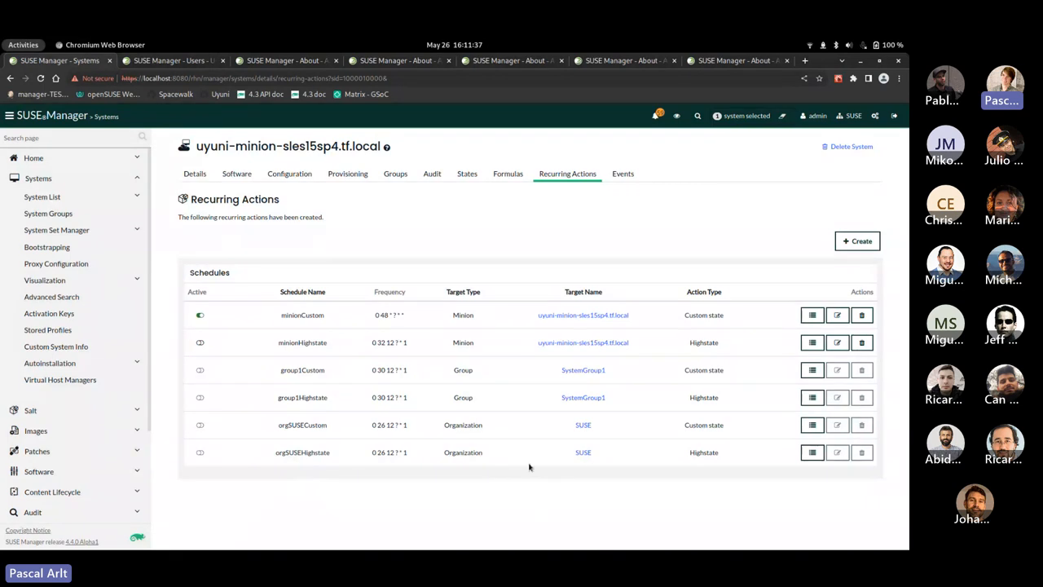
left_click(584, 397)
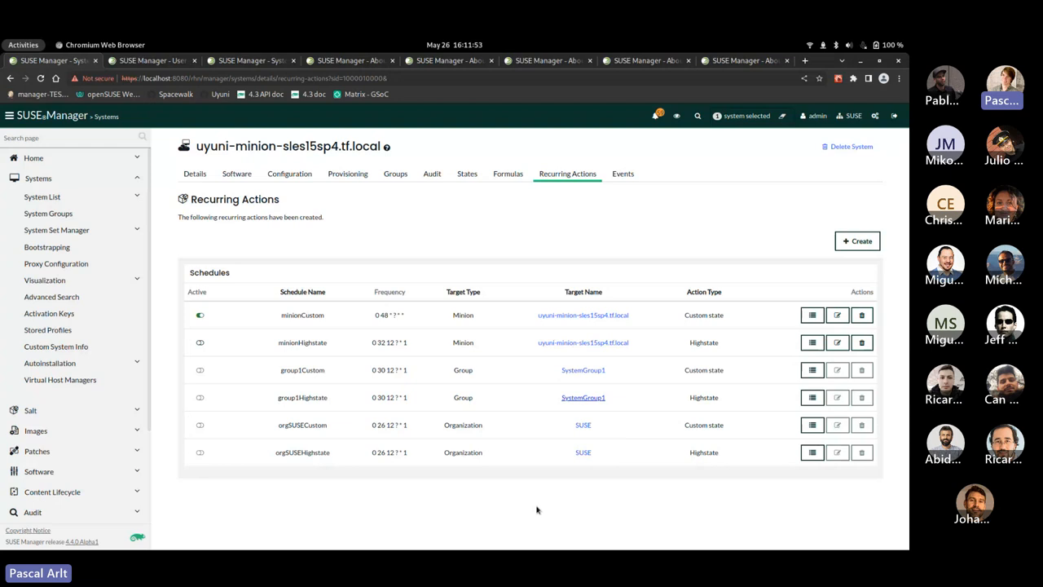
mouse_move(788, 264)
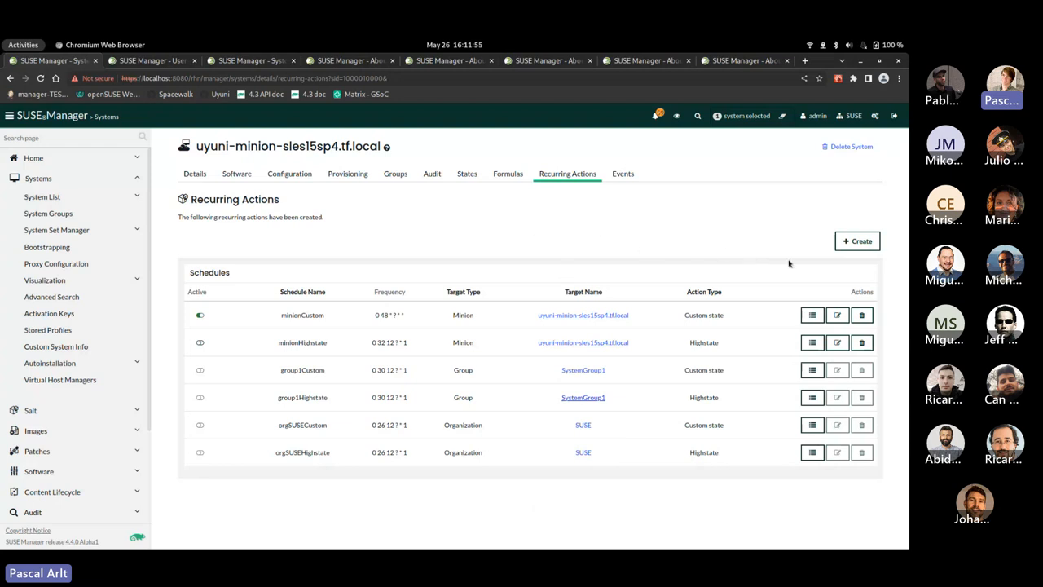
Begin a new recurring action with Custom state as the action type and reach the states to execute
left_click(857, 241)
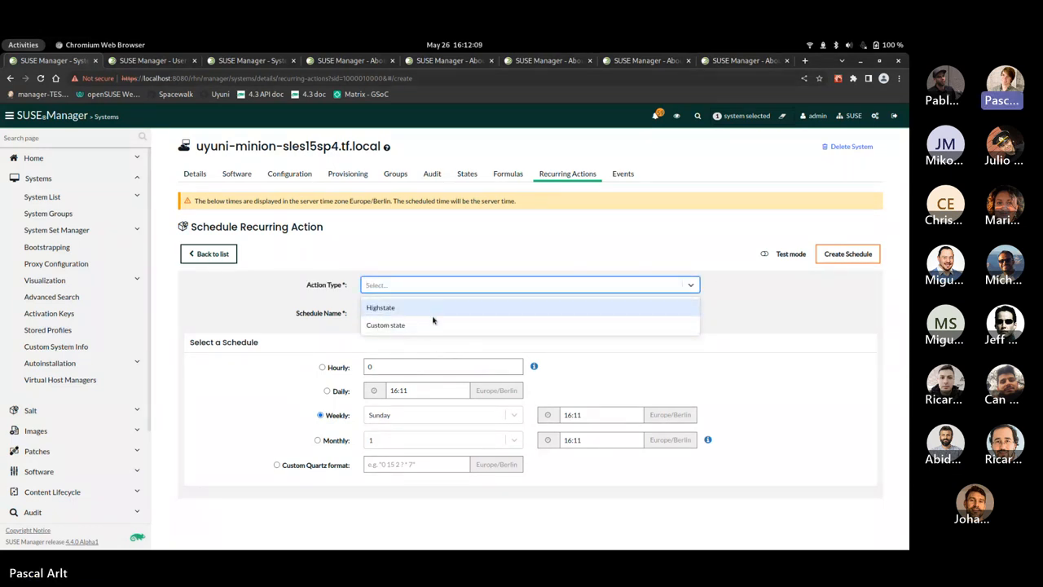
left_click(385, 324)
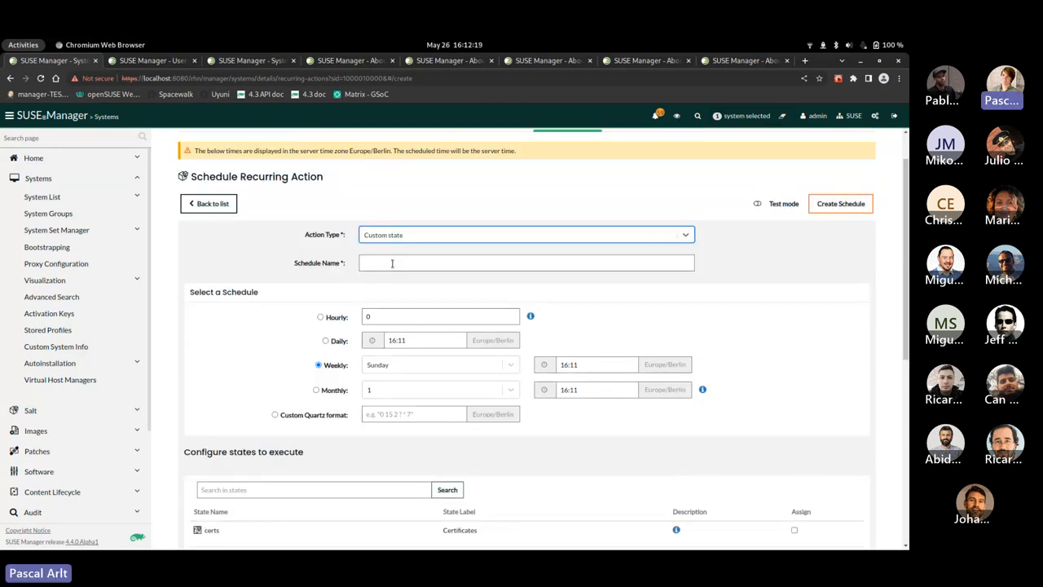
scroll("down", 3)
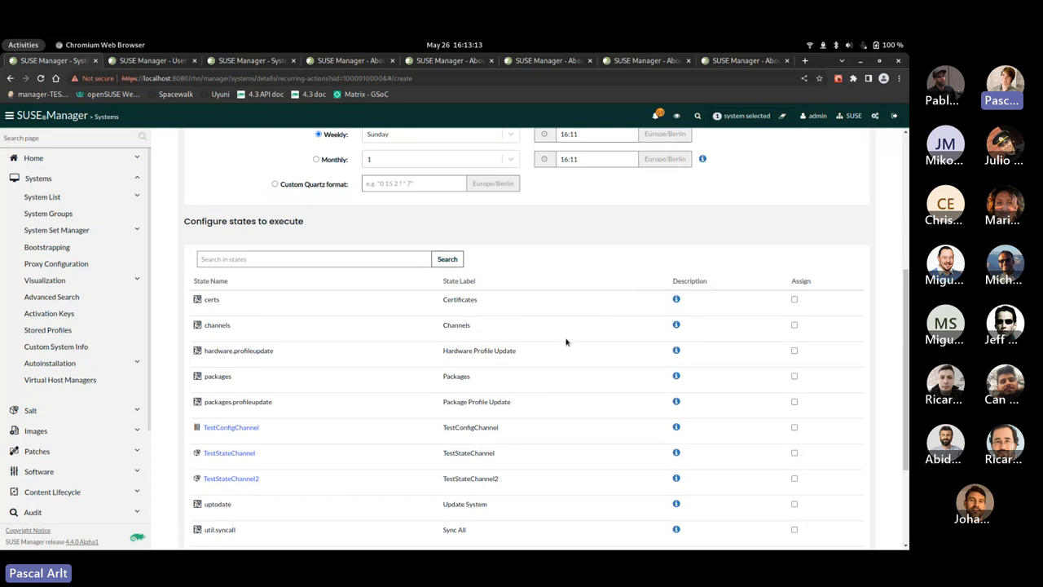
Confirm the chosen states and their order for the new 'test' custom-state schedule
scroll("down", 3)
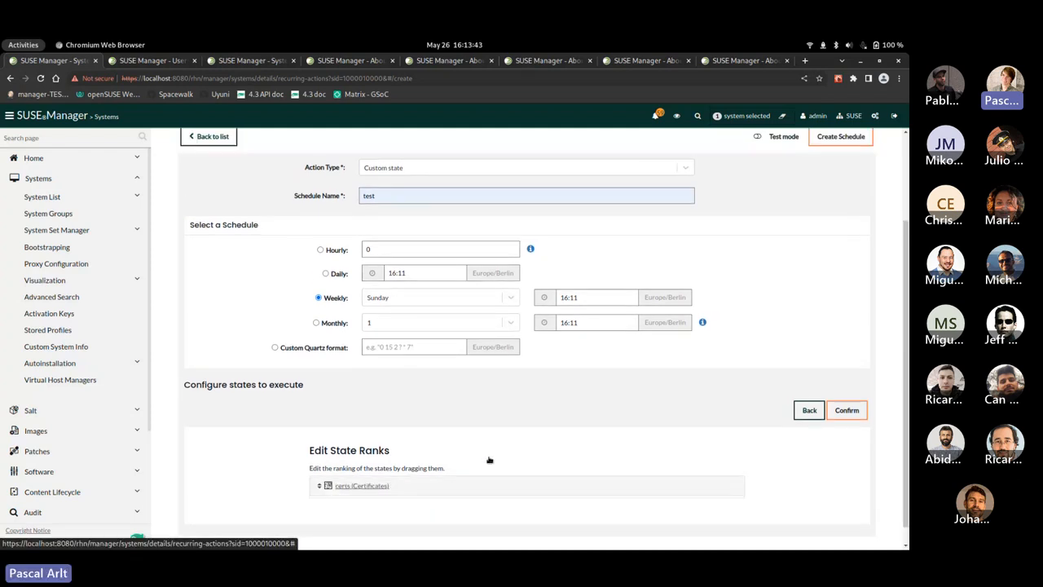
left_click(847, 411)
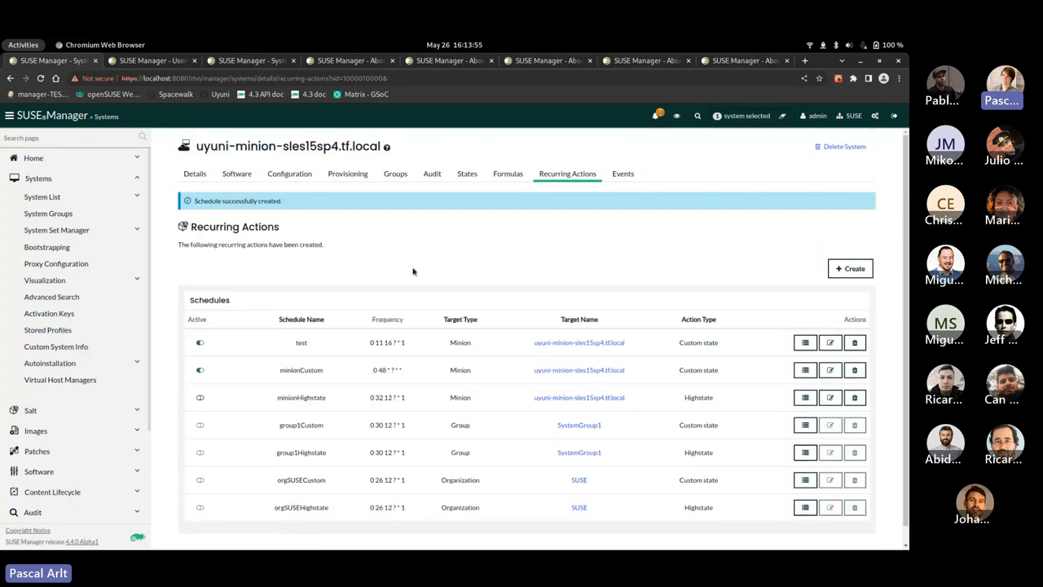
mouse_move(733, 285)
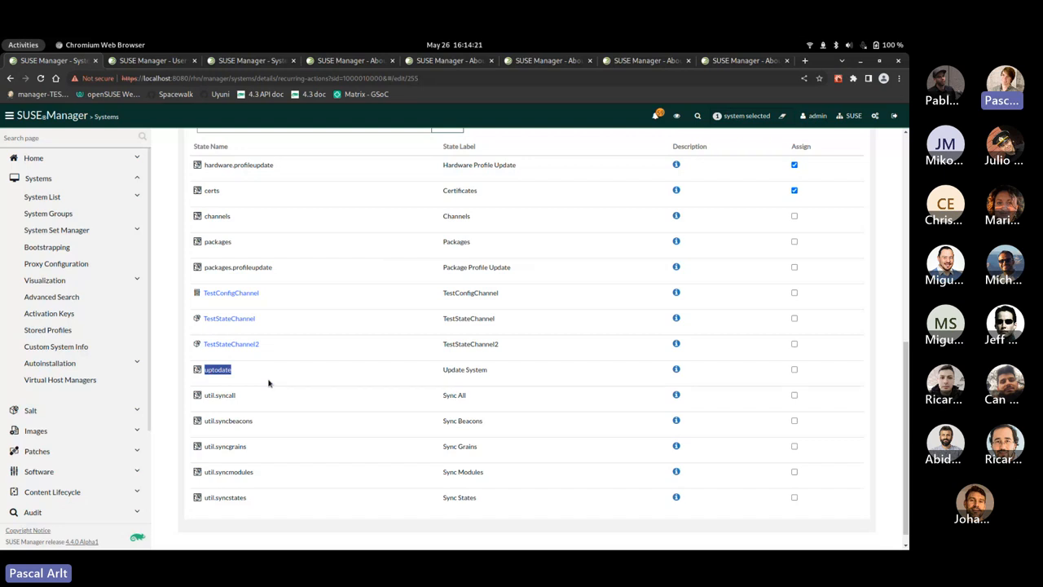
mouse_move(675, 368)
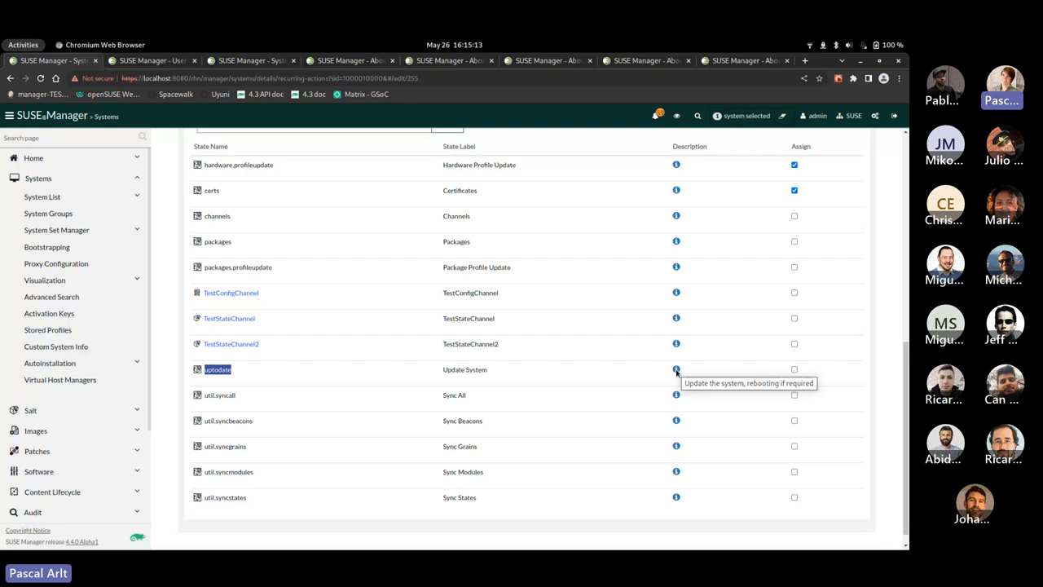
mouse_move(173, 242)
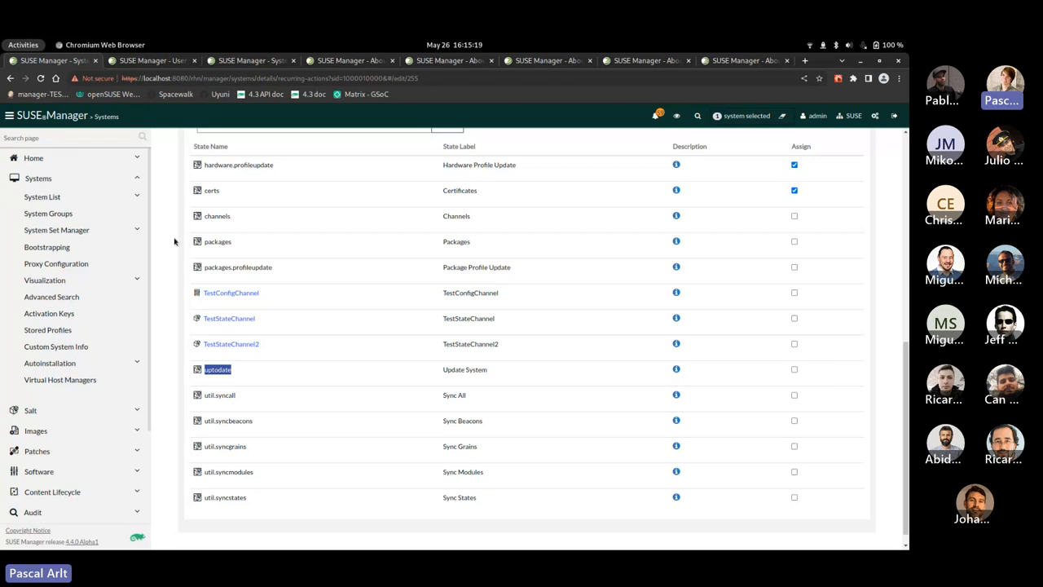
mouse_move(198, 165)
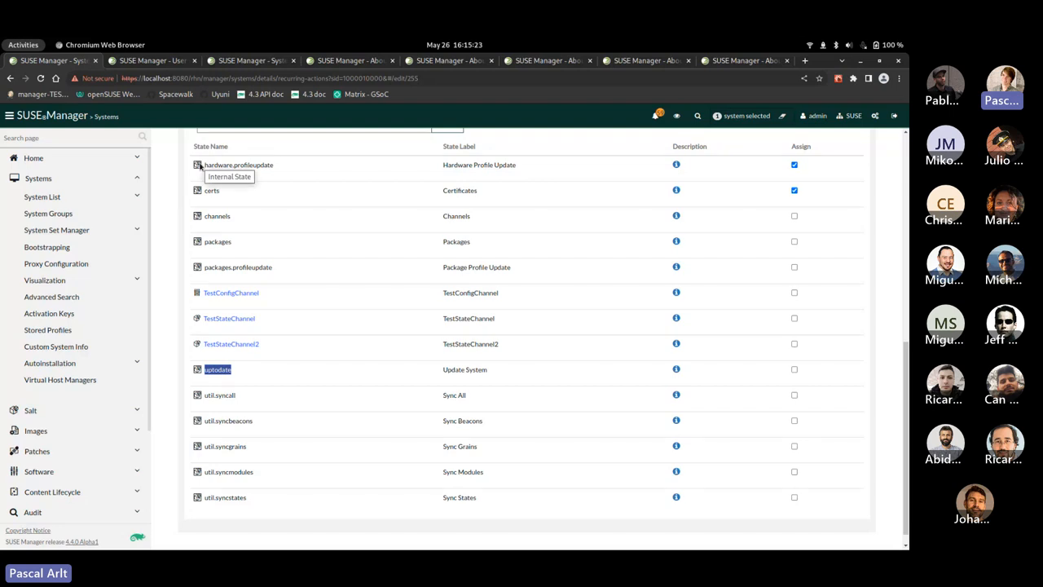
Create the 'test' schedule, then view the system's Configuration Channels under States
left_click(840, 270)
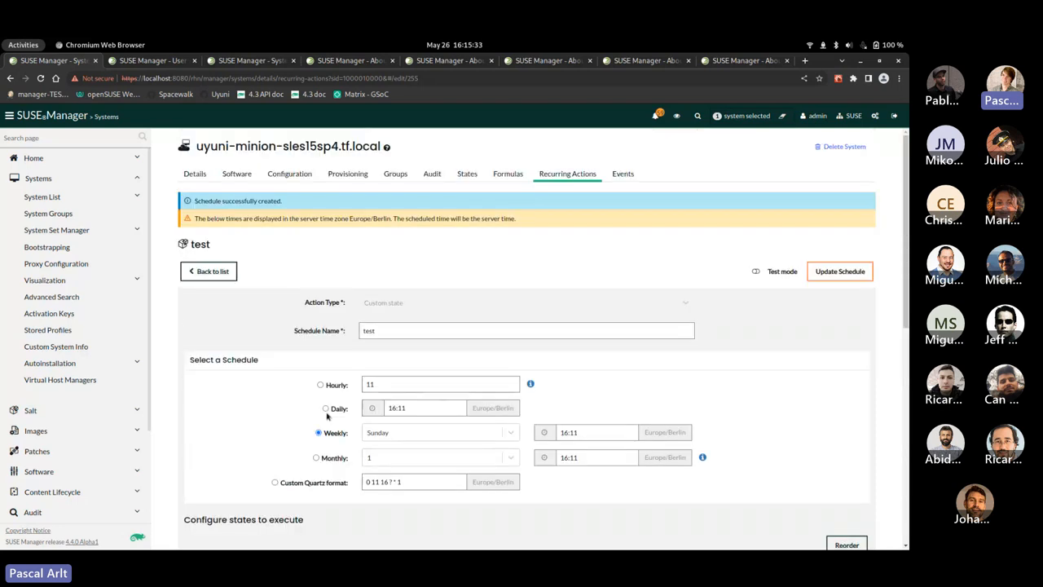
mouse_move(466, 173)
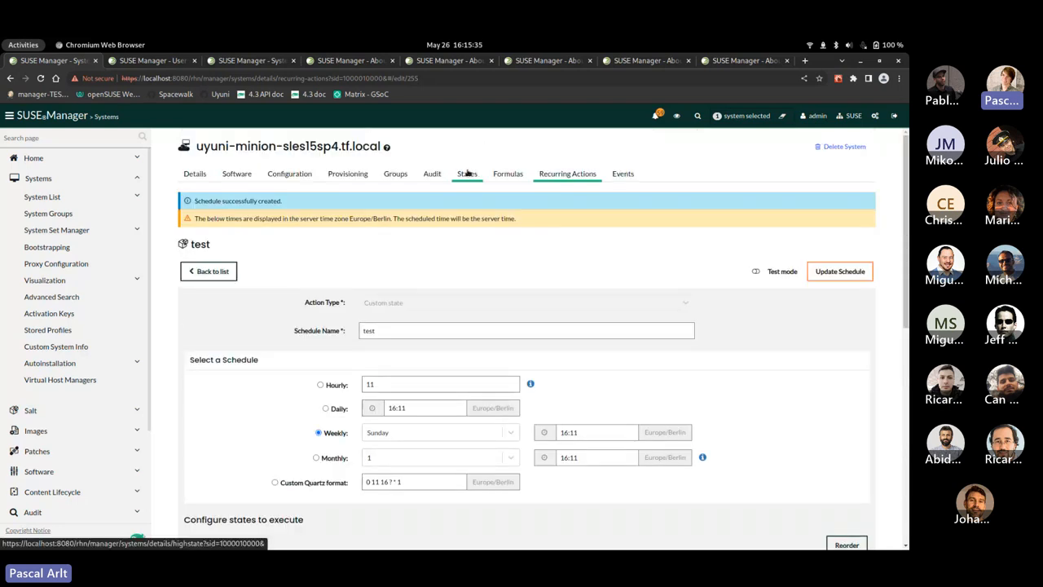
left_click(466, 173)
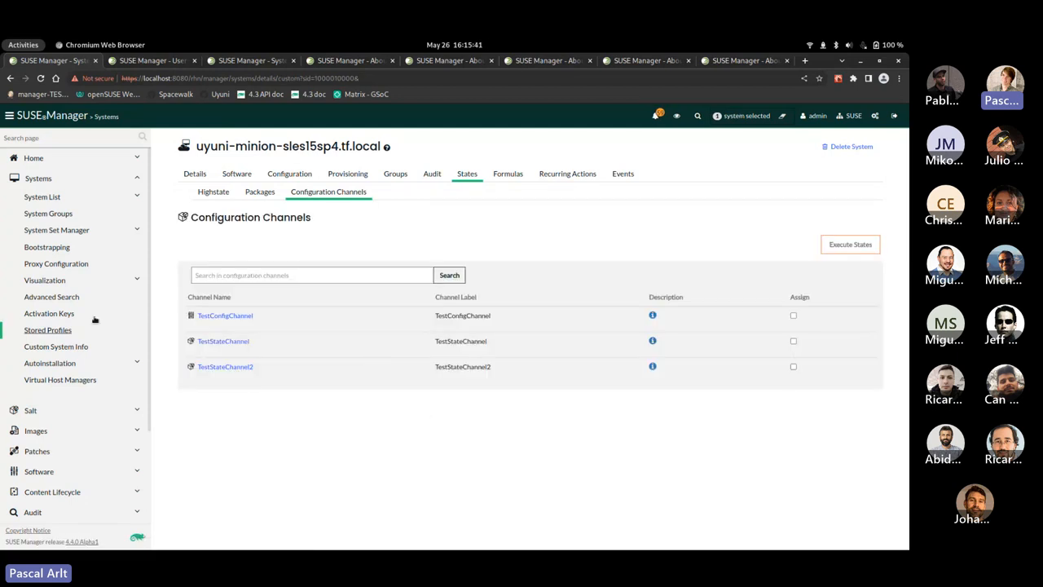
Back on Recurring Actions, reopen the new 'test' custom-state schedule for editing
left_click(567, 173)
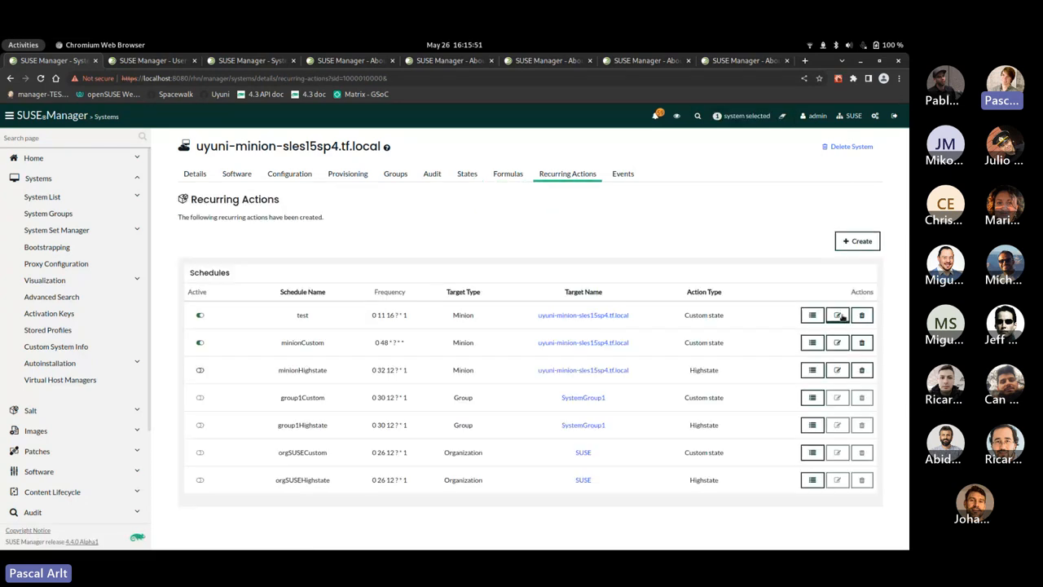
left_click(837, 314)
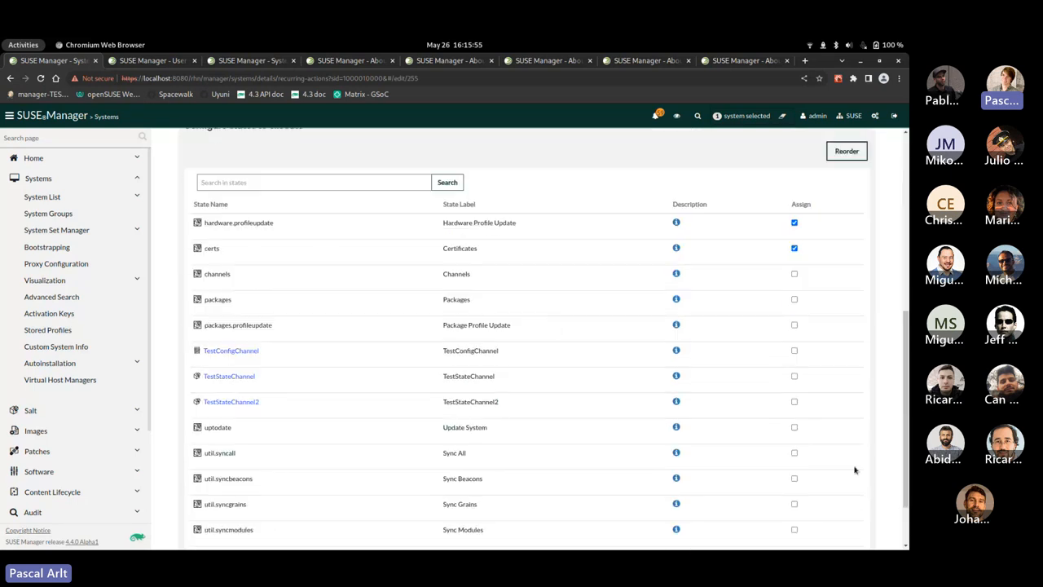
Reorder TestStateChannel between hardware profile update and certificates and confirm the ranking
left_click(793, 374)
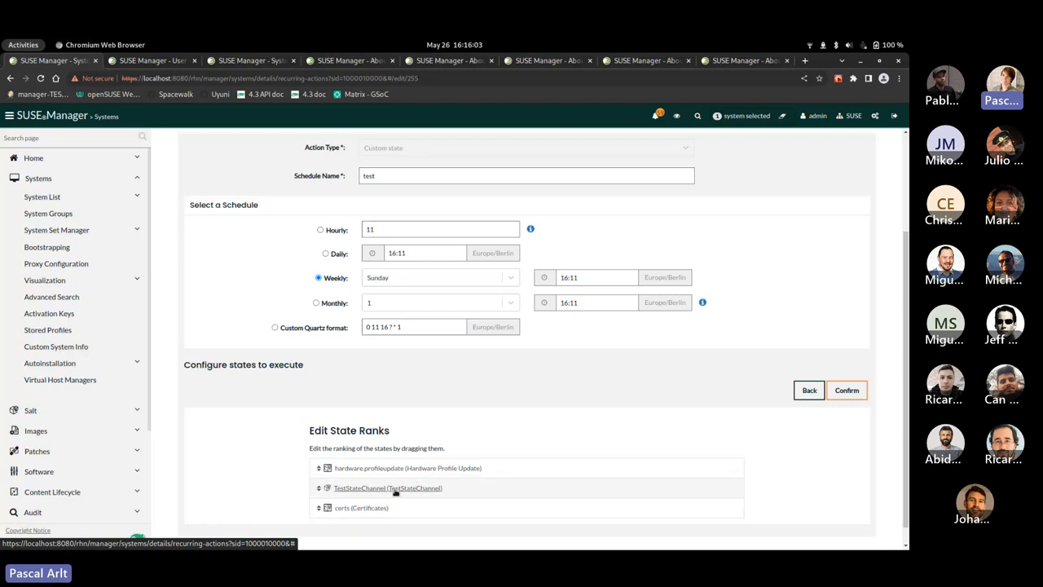
left_click(848, 389)
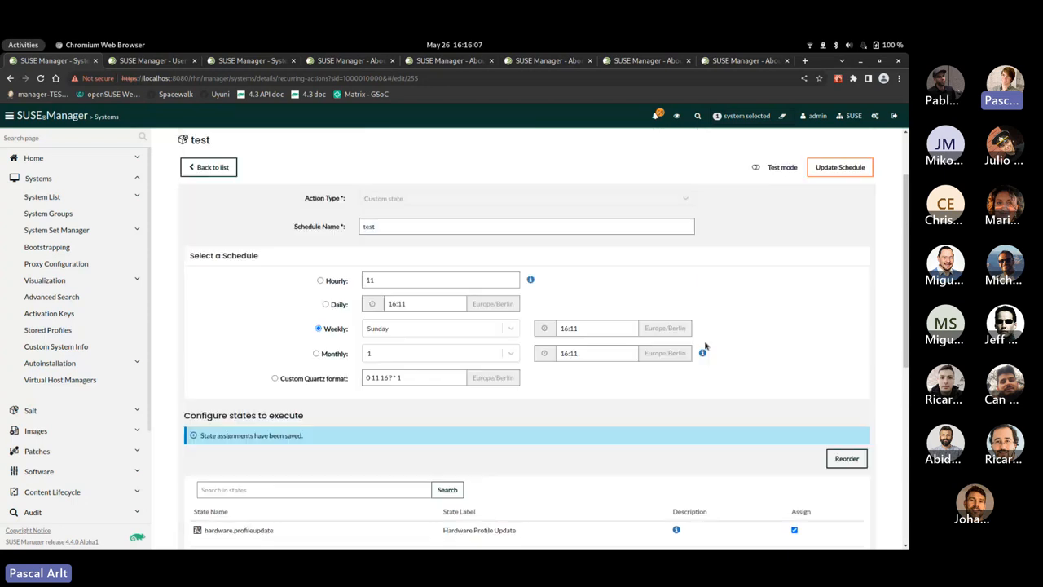
left_click(840, 166)
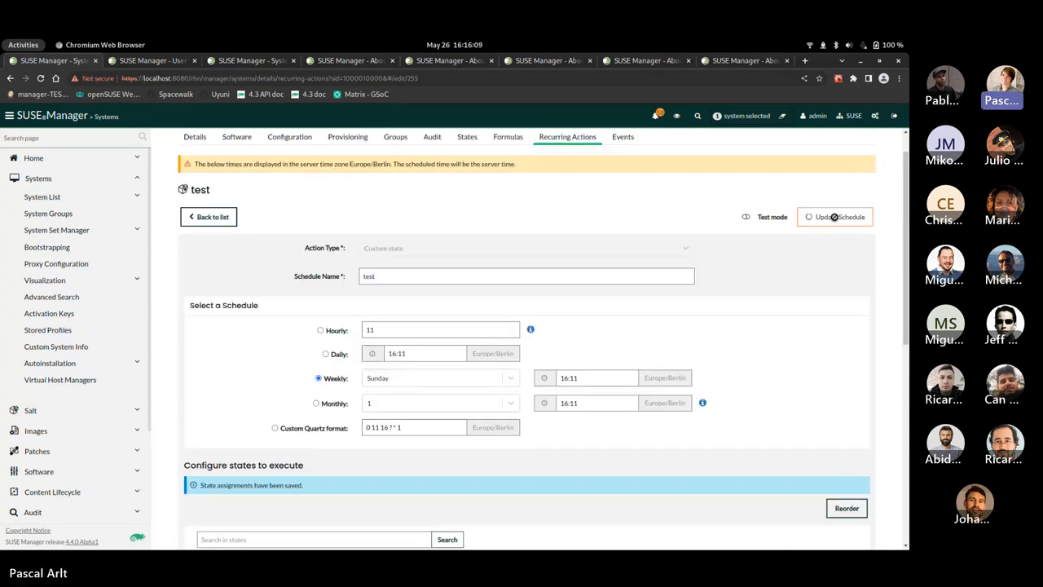
scroll("down", 3)
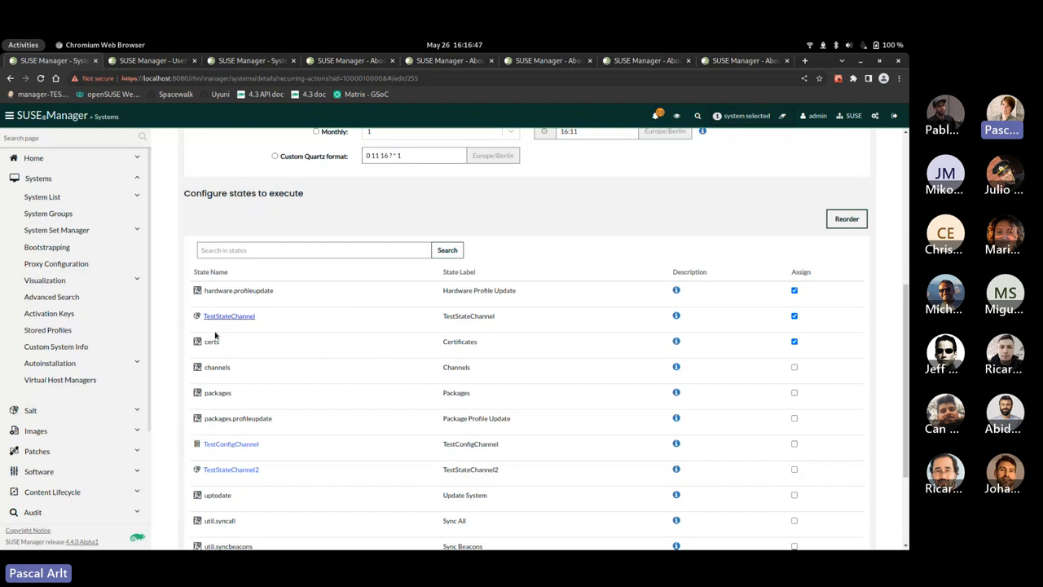
mouse_move(280, 326)
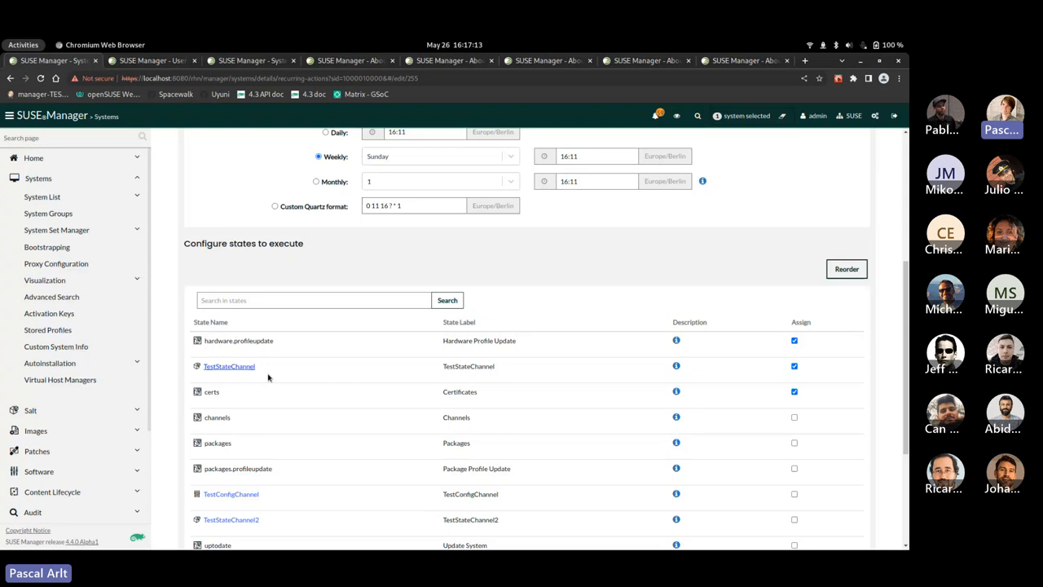
Update the 'test' schedule and verify the 'Schedule successfully updated' banner
left_click(839, 270)
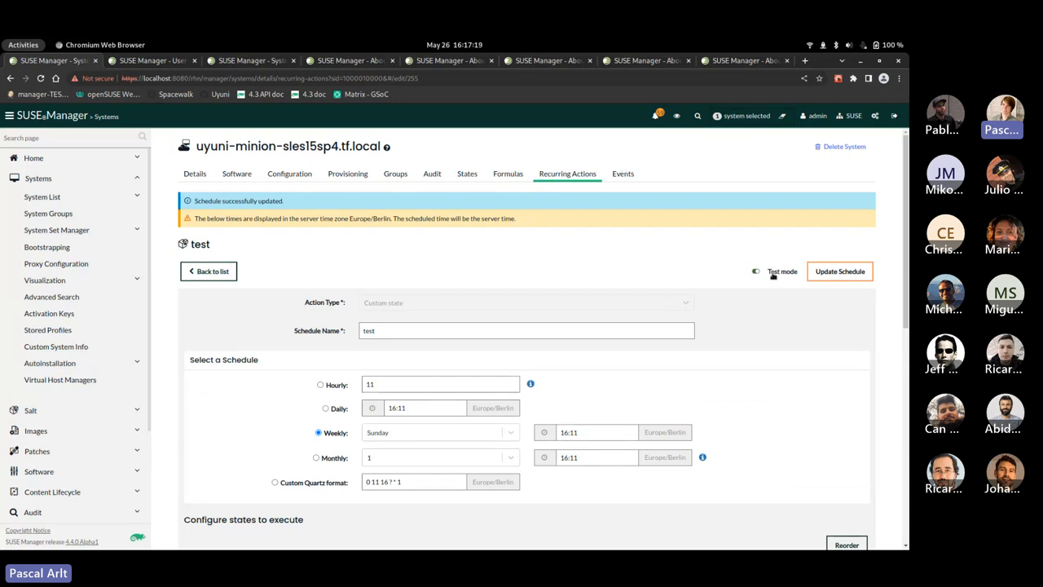
scroll("down", 3)
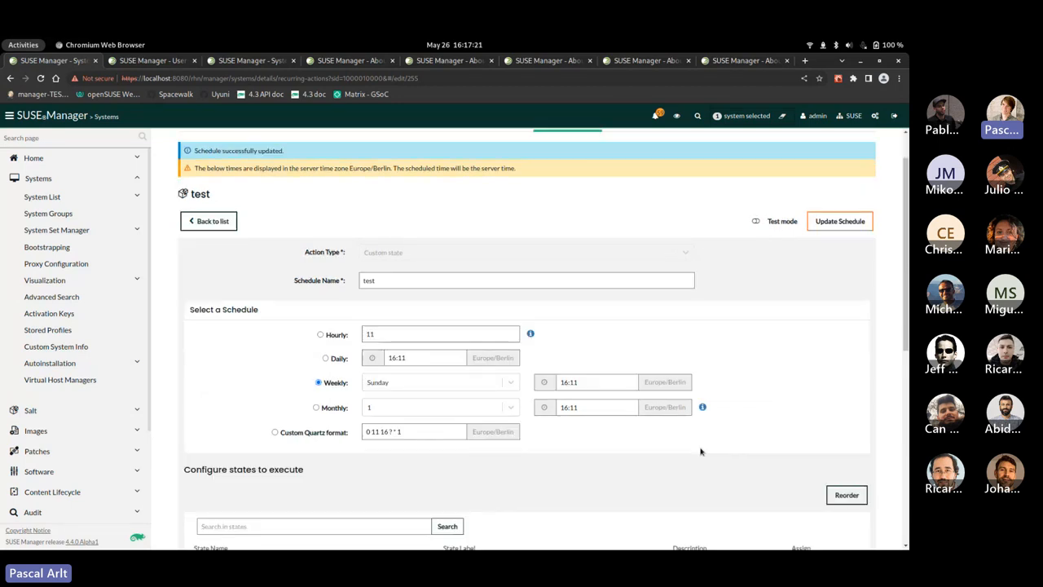
mouse_move(645, 342)
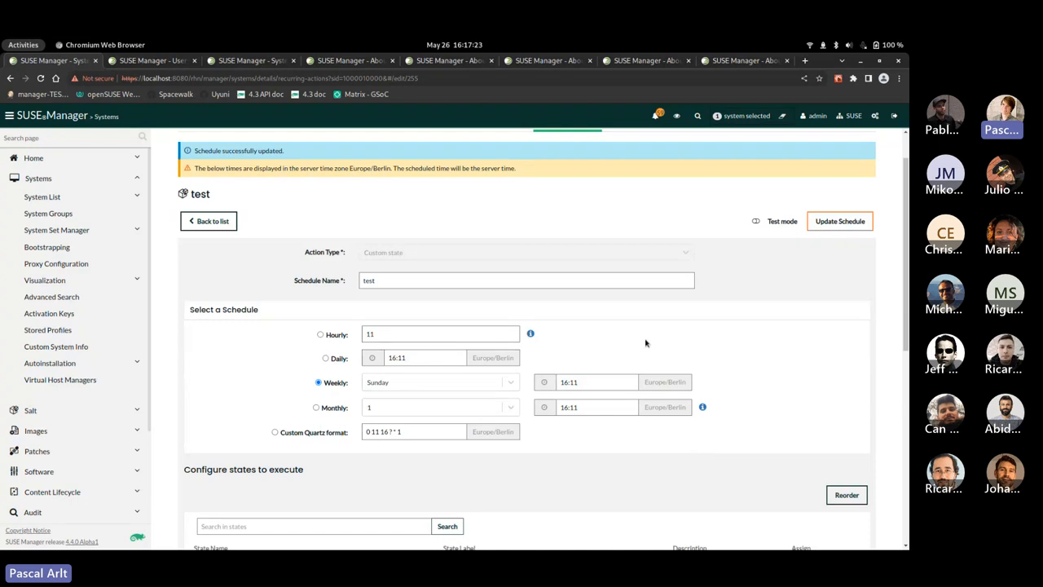
scroll("down", 3)
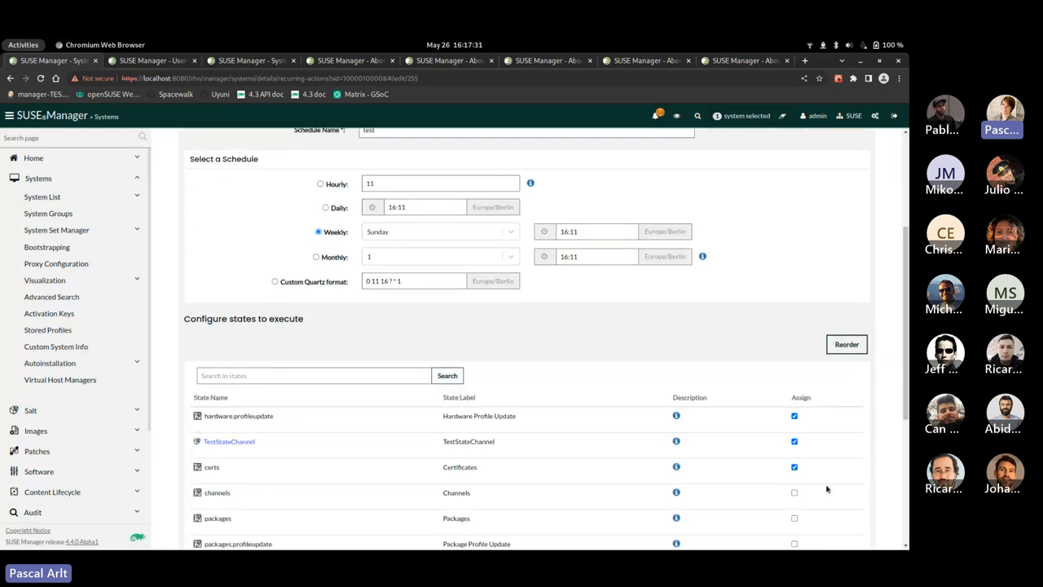
scroll("up", 3)
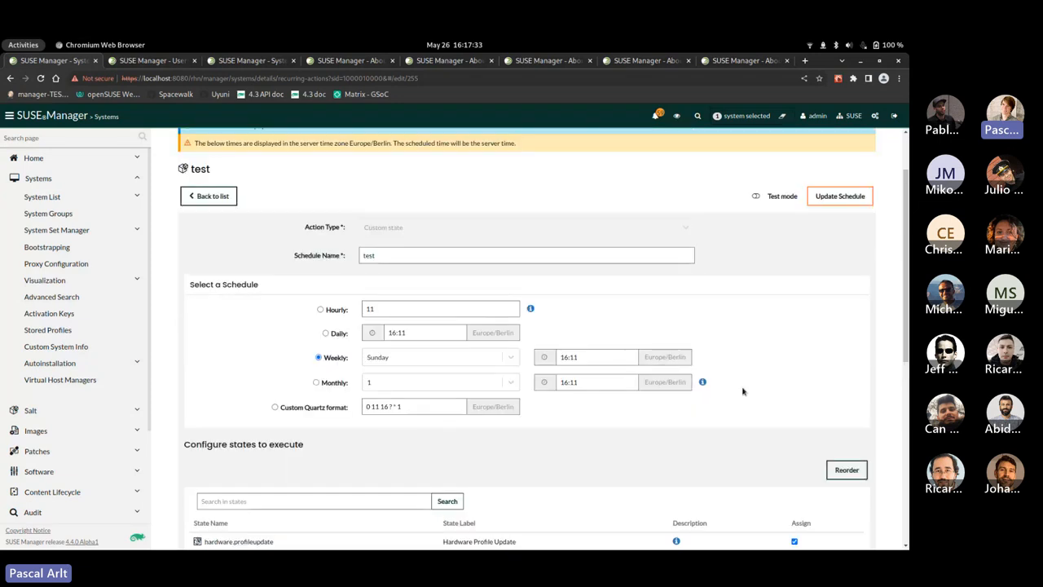
left_click(839, 196)
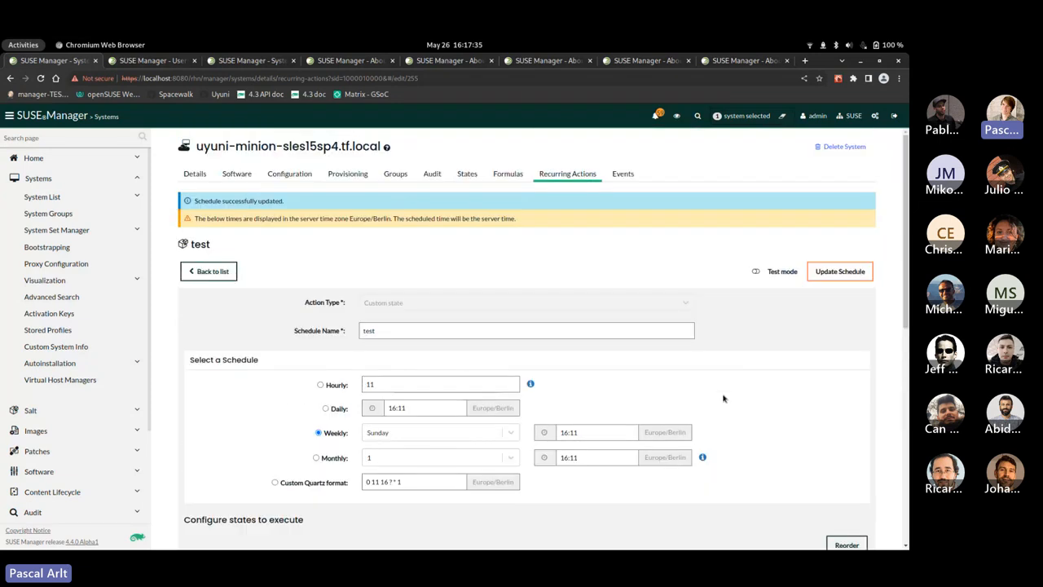
Leave the system's recurring actions and navigate to Systems > System Groups
left_click(209, 271)
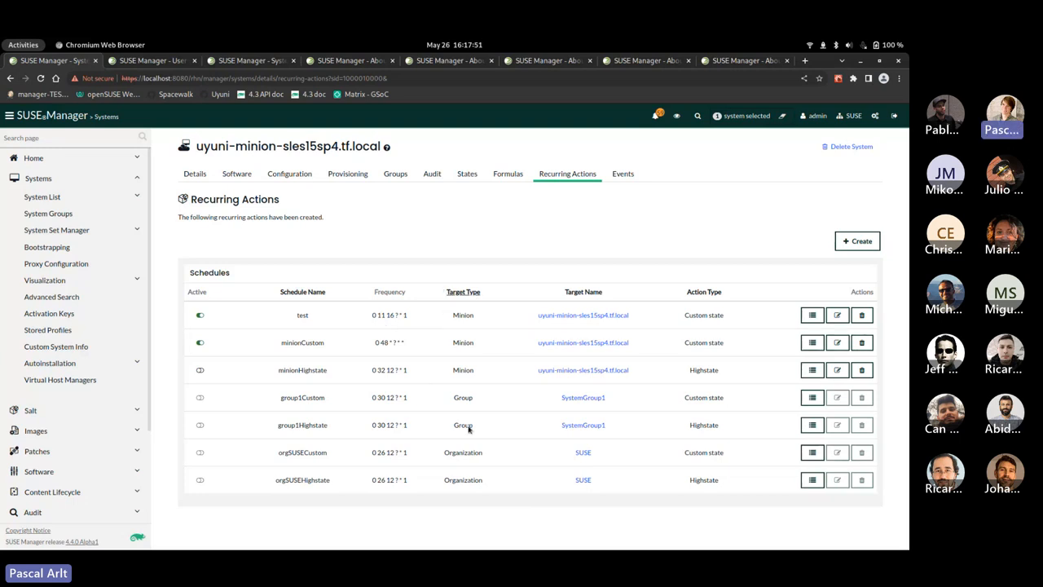
mouse_move(443, 466)
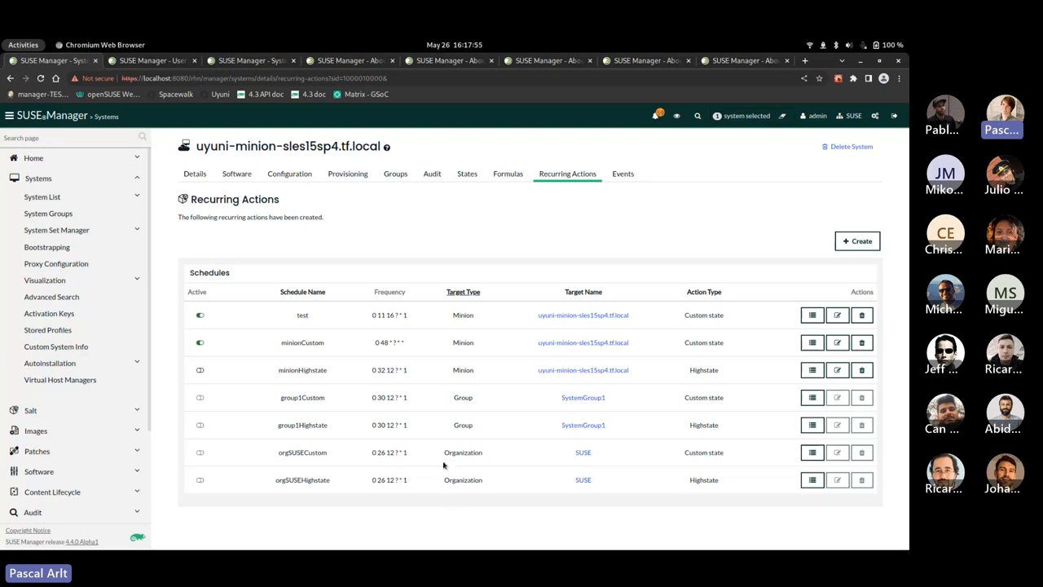
mouse_move(455, 408)
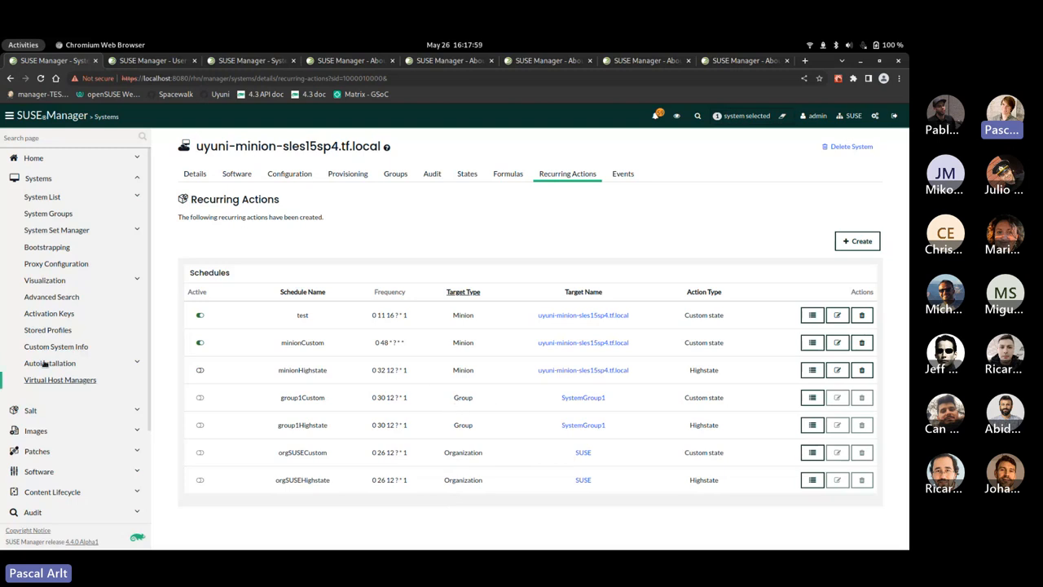
right_click(48, 212)
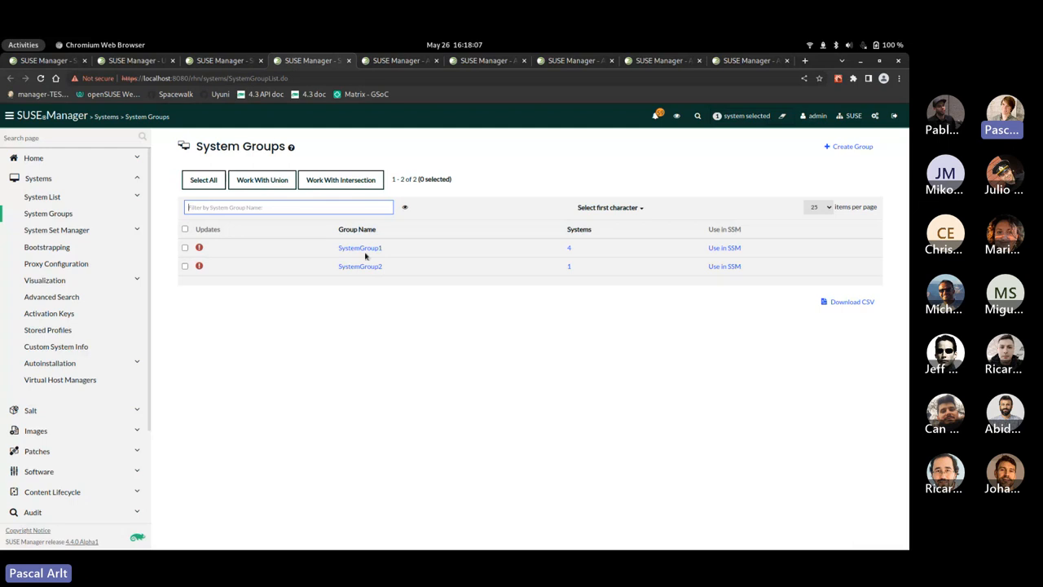
Show SystemGroup1's Recurring Actions, peek at the Create form and return to the list
left_click(358, 248)
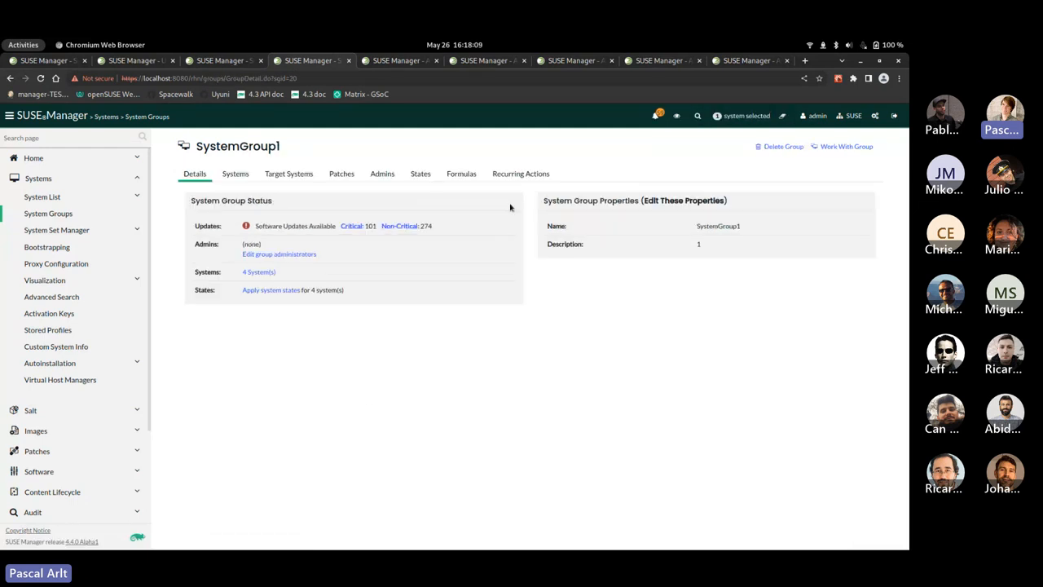
left_click(520, 173)
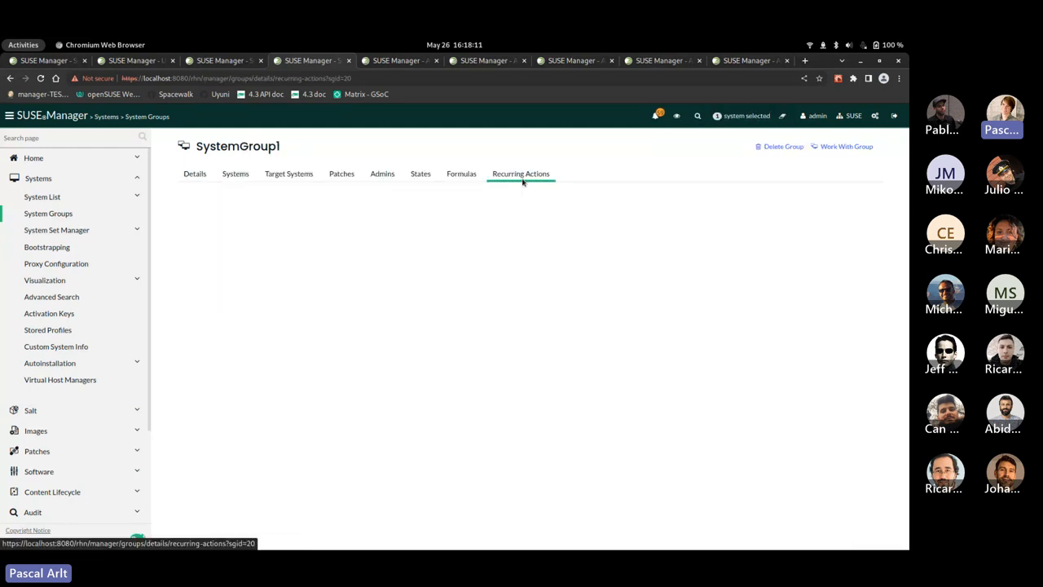
left_click(519, 172)
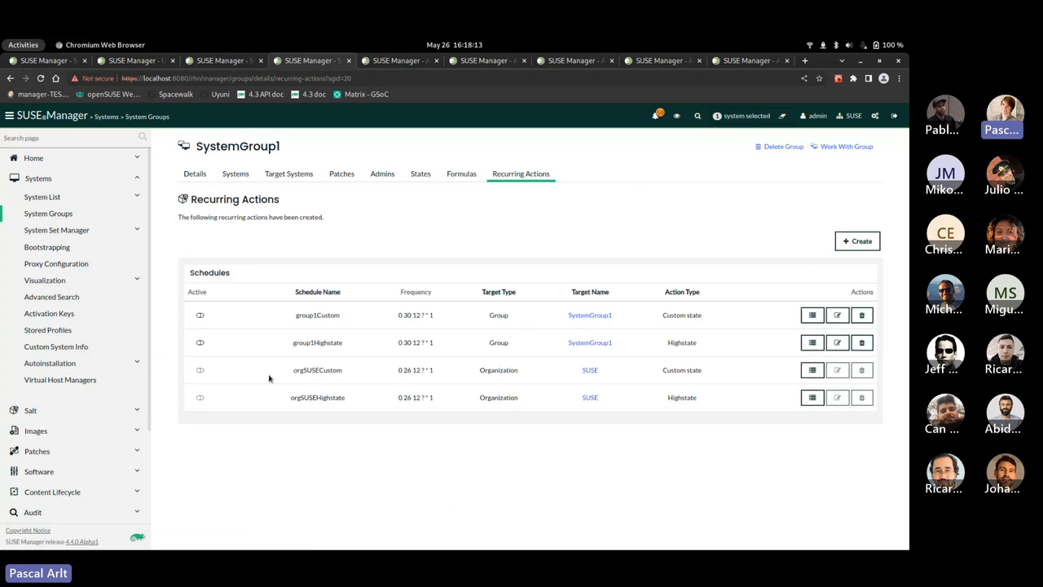
left_click(857, 241)
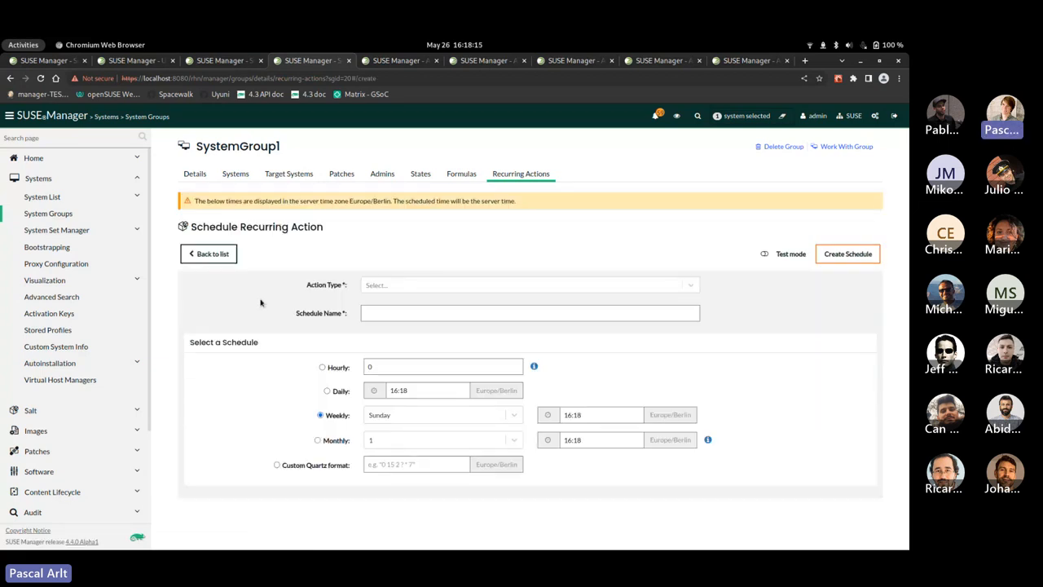
left_click(209, 254)
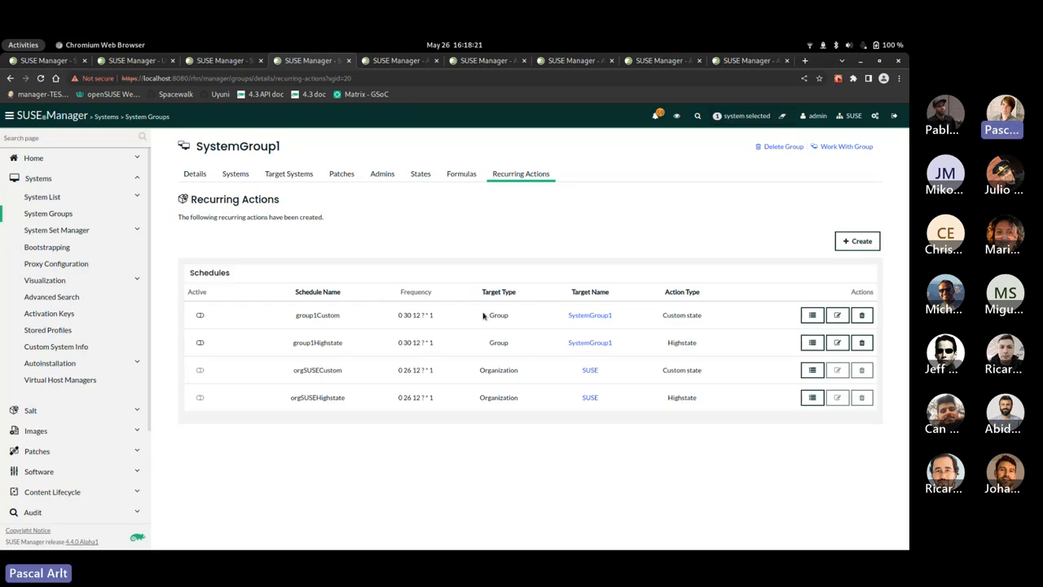
mouse_move(505, 325)
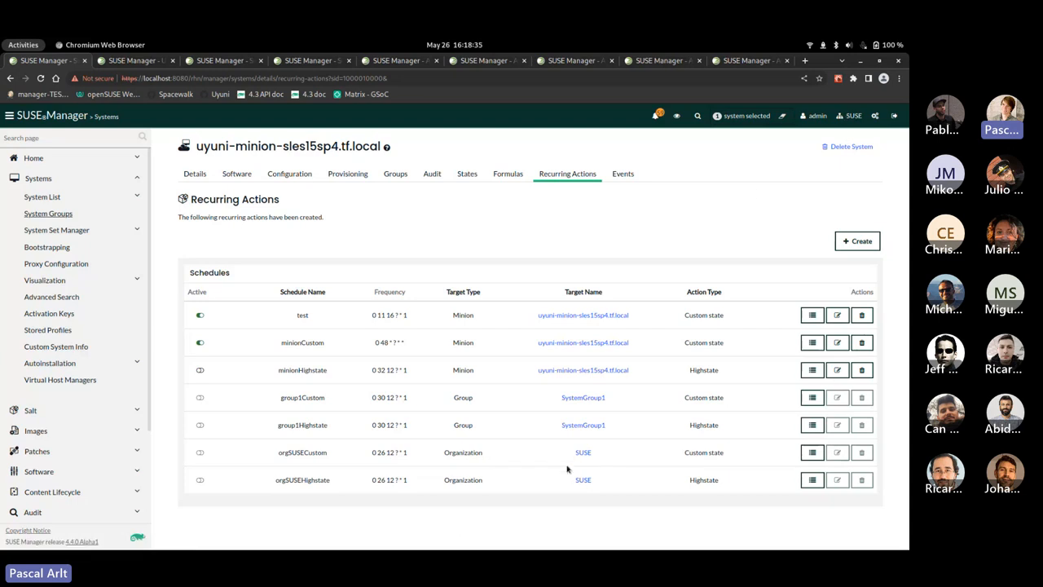
mouse_move(476, 492)
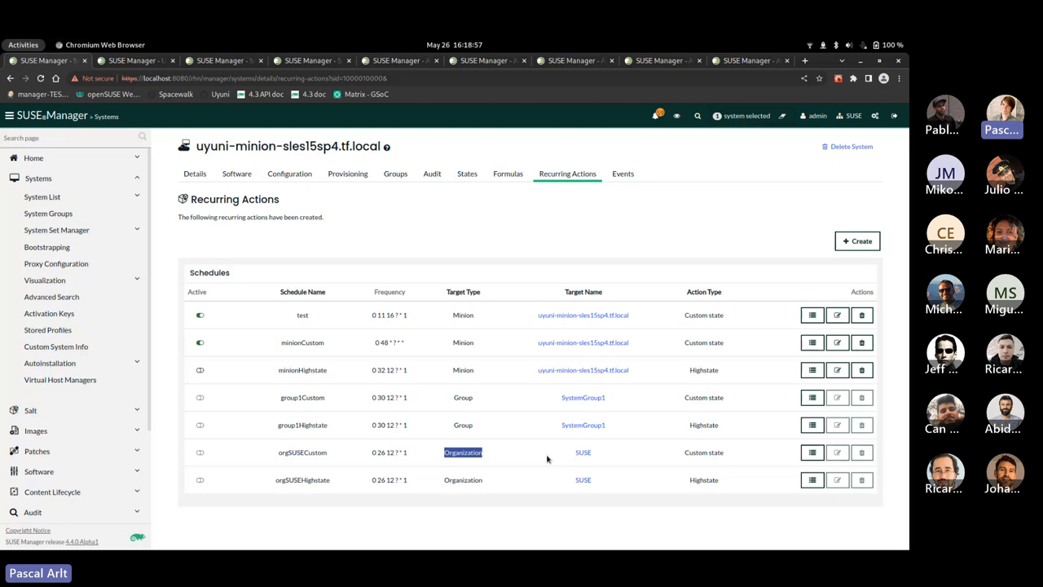
mouse_move(583, 452)
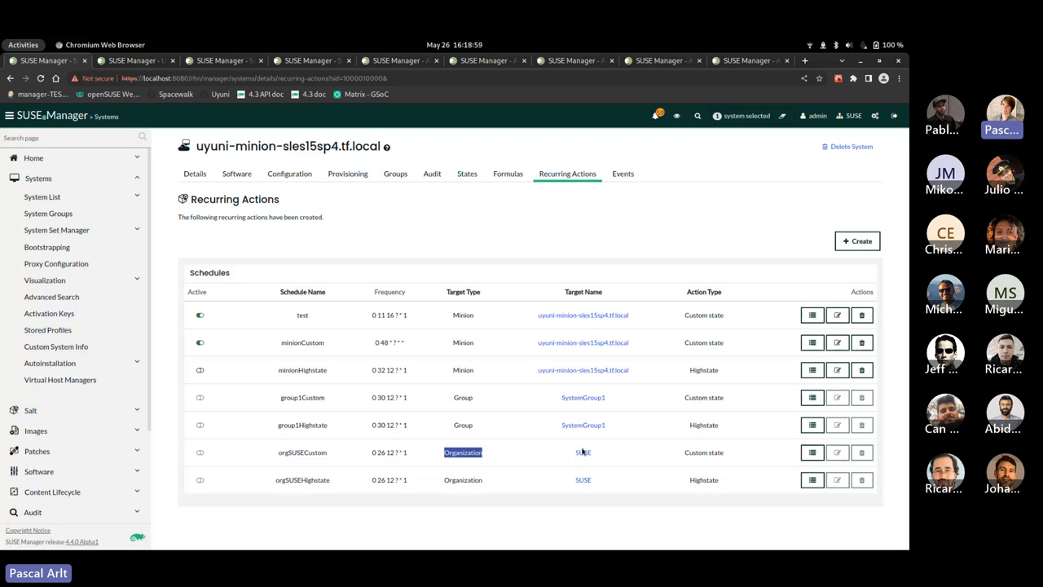
Scroll through the minion's recurring actions list showing its minion, group and organization schedules
scroll("down", 3)
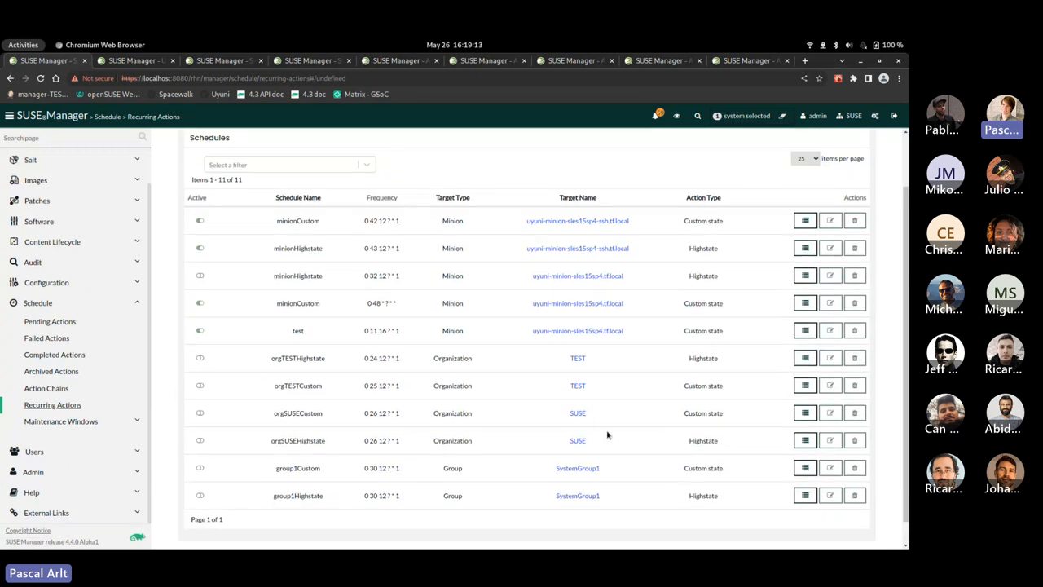
mouse_move(570, 248)
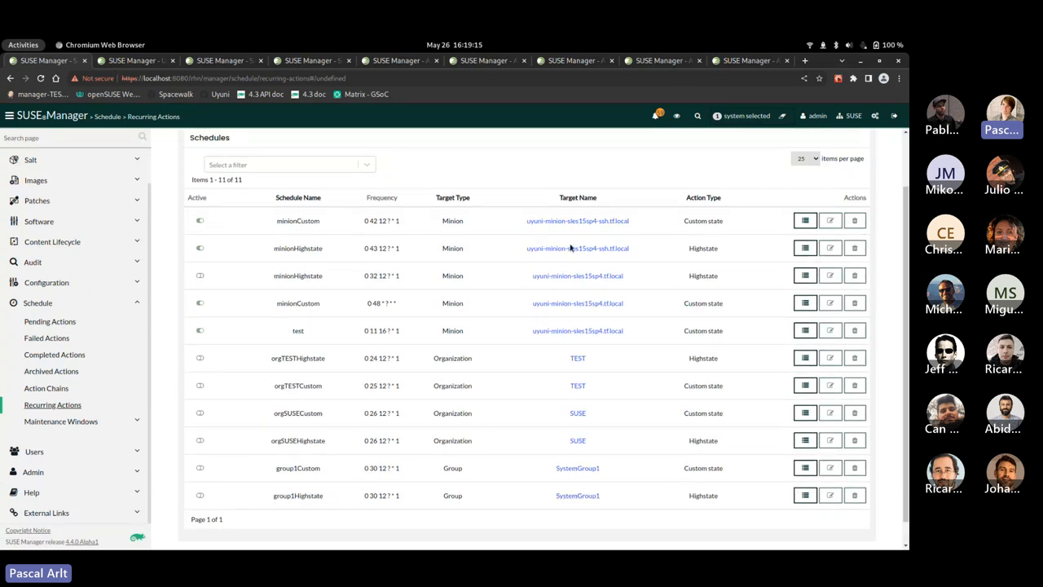
mouse_move(482, 346)
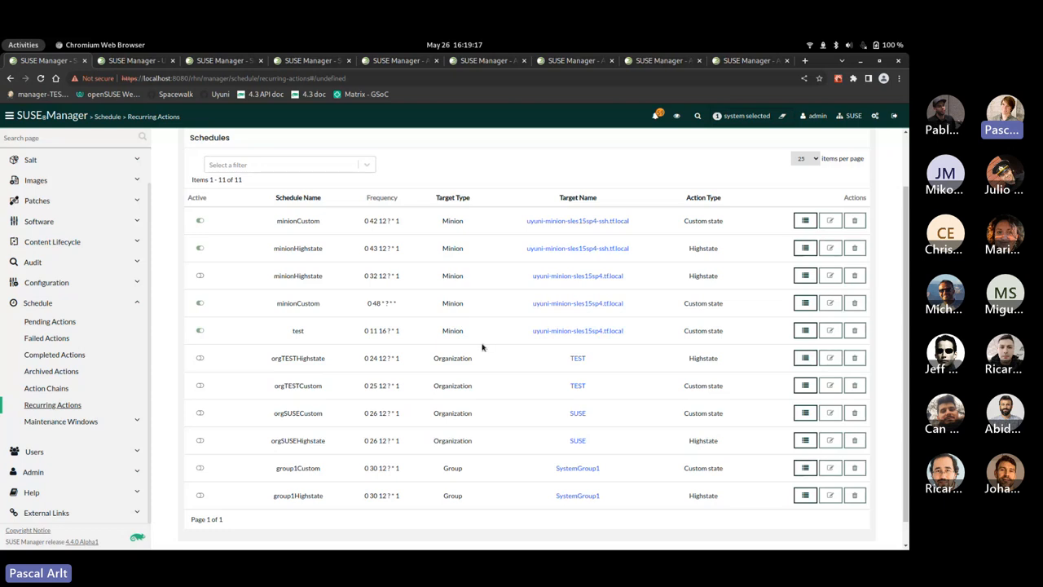
mouse_move(511, 376)
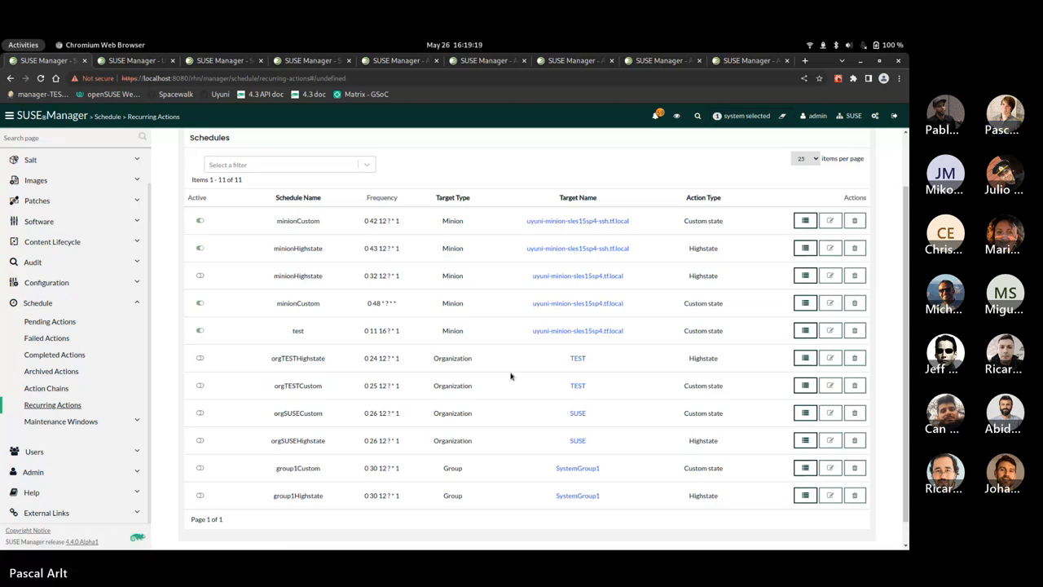
View the minionCustom schedule's details from Schedule > Recurring Actions, then return to the full eleven-schedule list
left_click(199, 220)
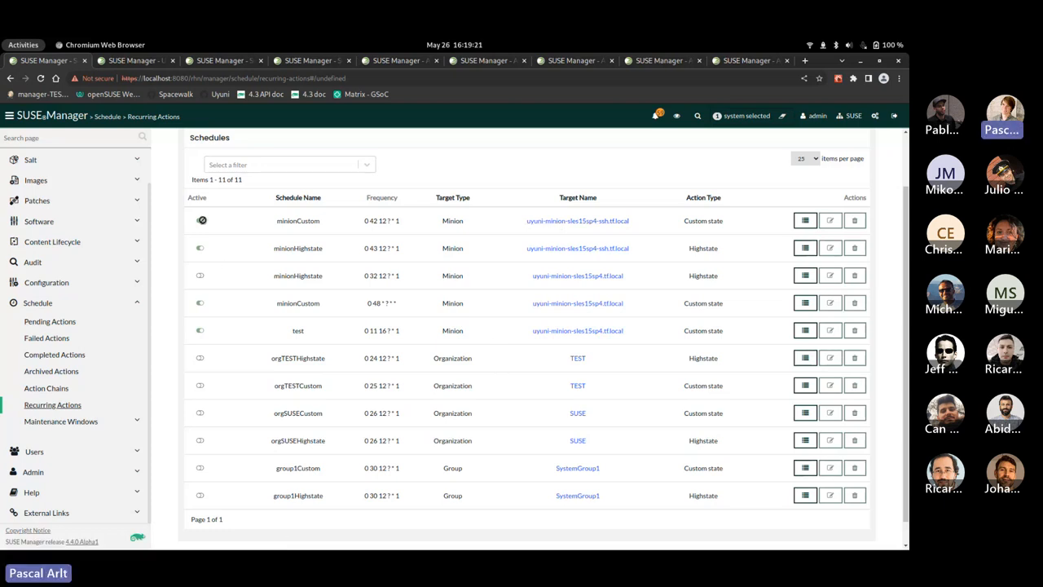
left_click(199, 220)
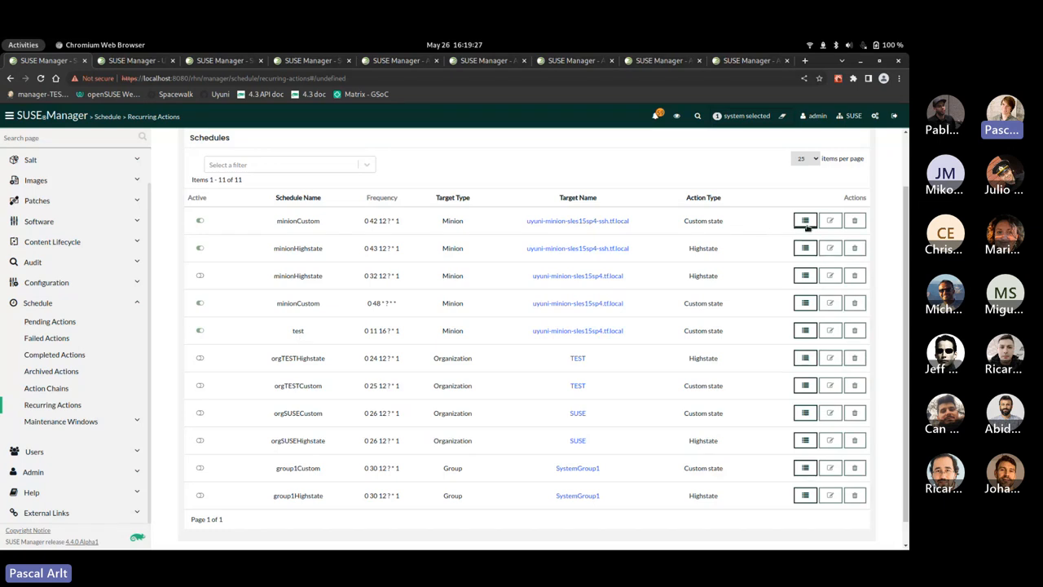
left_click(804, 220)
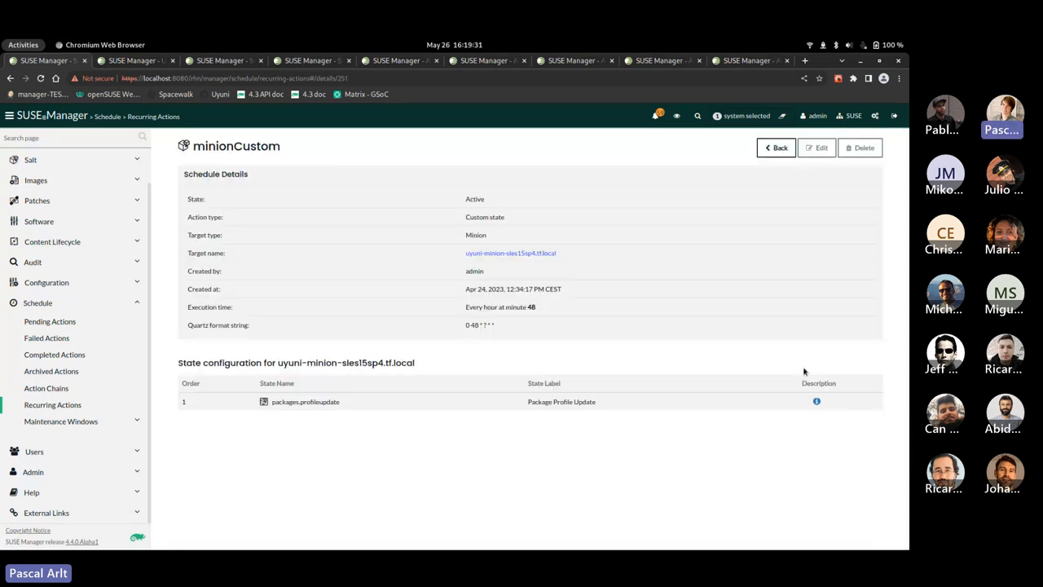
left_click(776, 146)
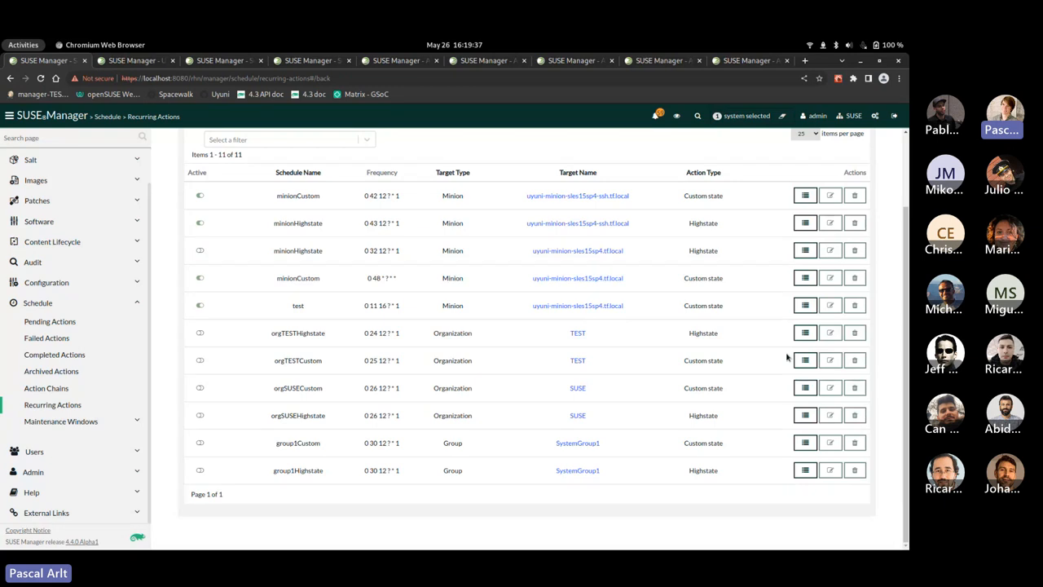
scroll("up", 3)
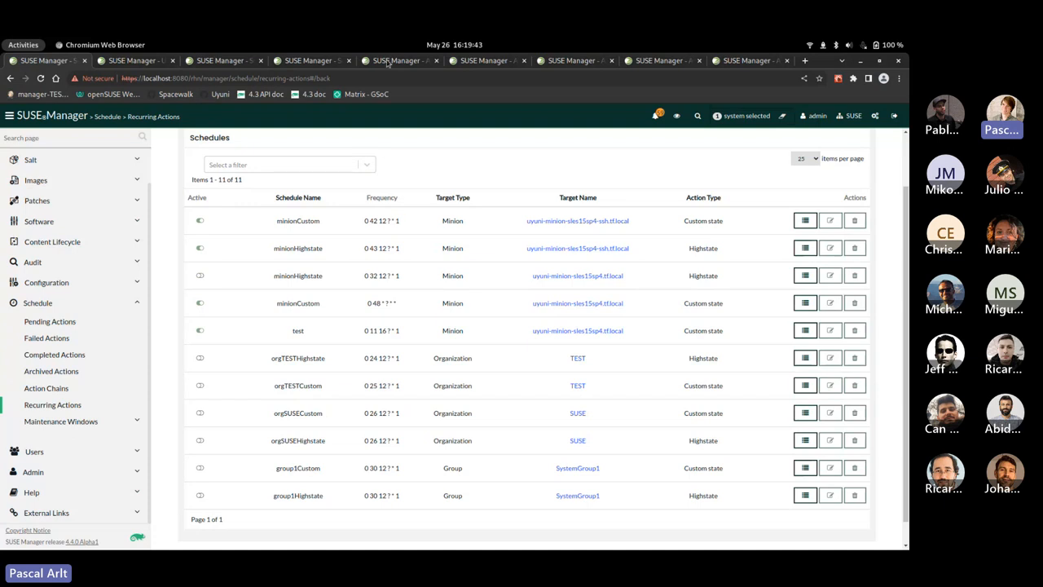
Read the deprecated recurringaction namespace in the API Overview and return to the namespace index
left_click(576, 468)
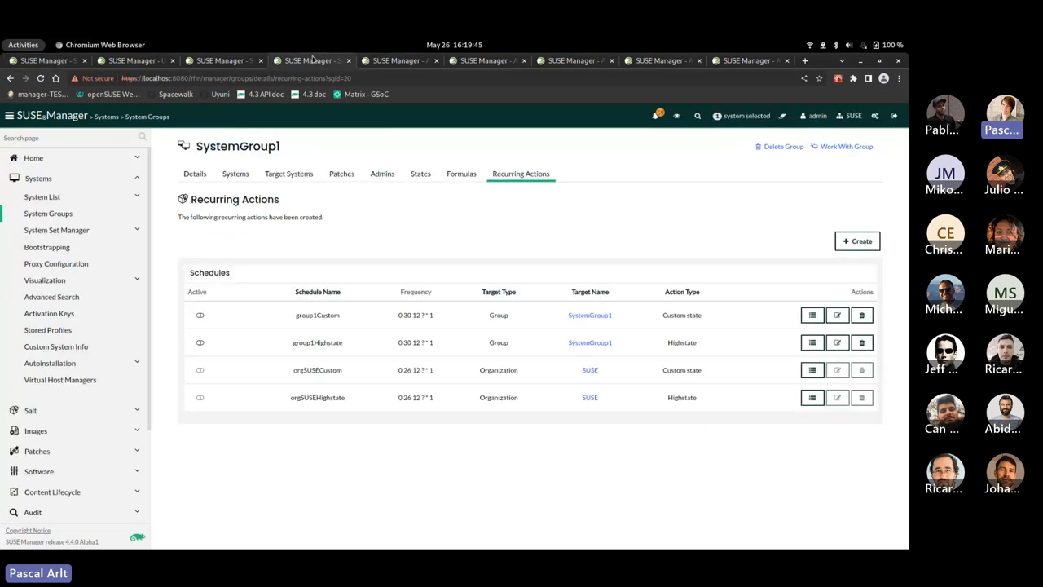
mouse_move(400, 60)
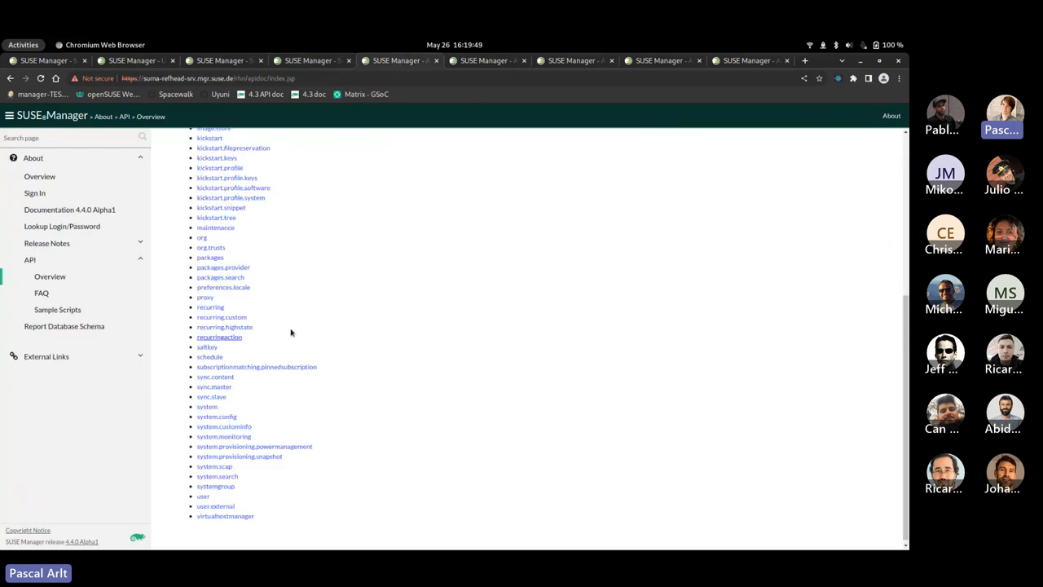
scroll("up", 3)
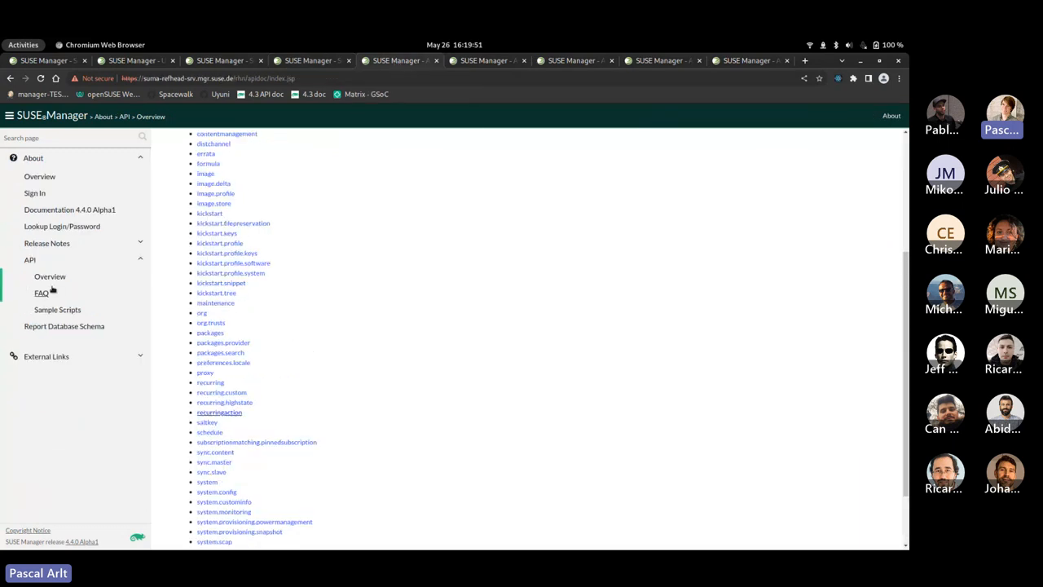
scroll("down", 3)
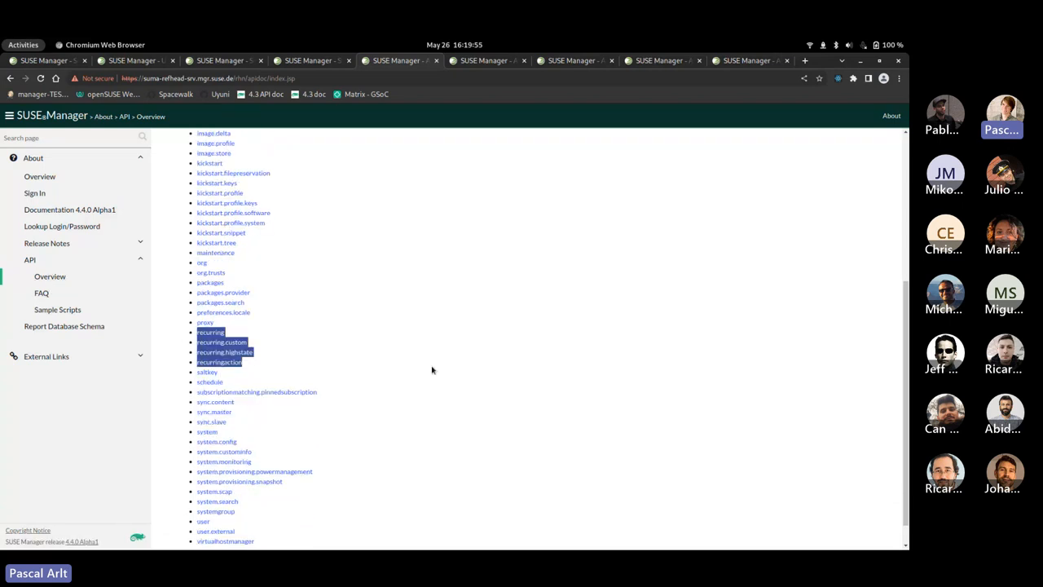
mouse_move(341, 383)
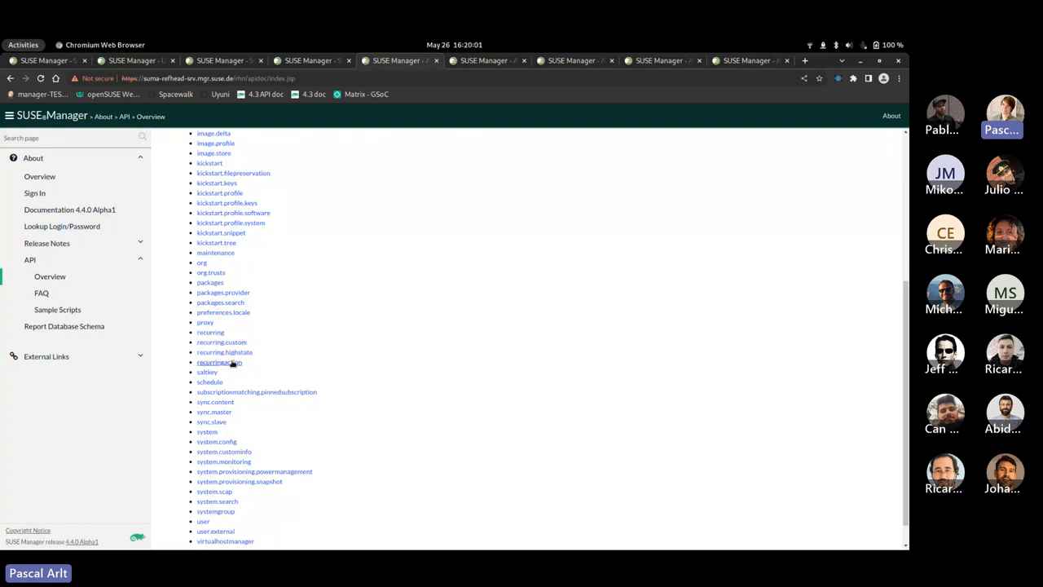
left_click(219, 362)
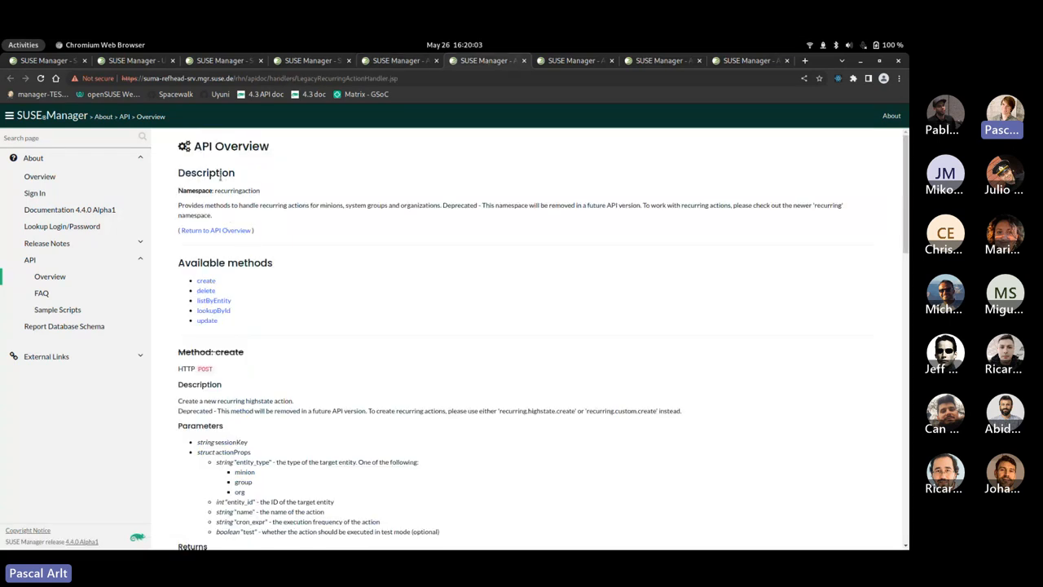
mouse_move(319, 254)
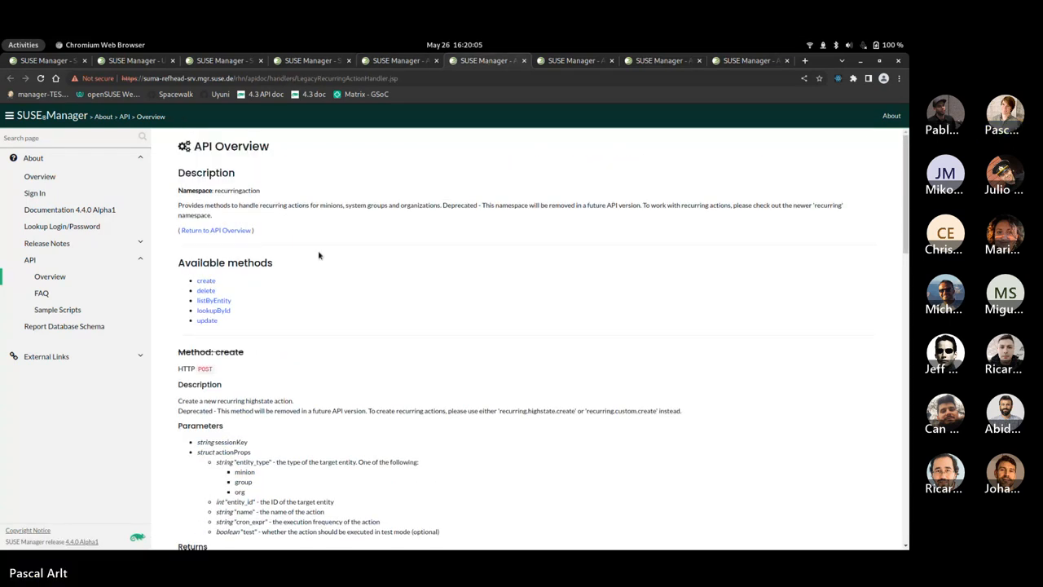
mouse_move(235, 274)
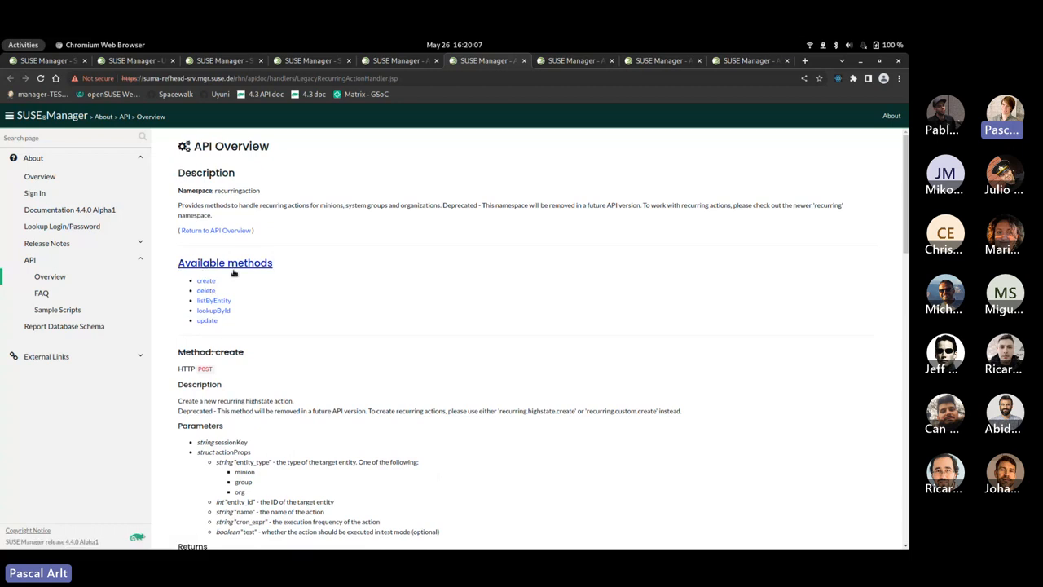
mouse_move(296, 382)
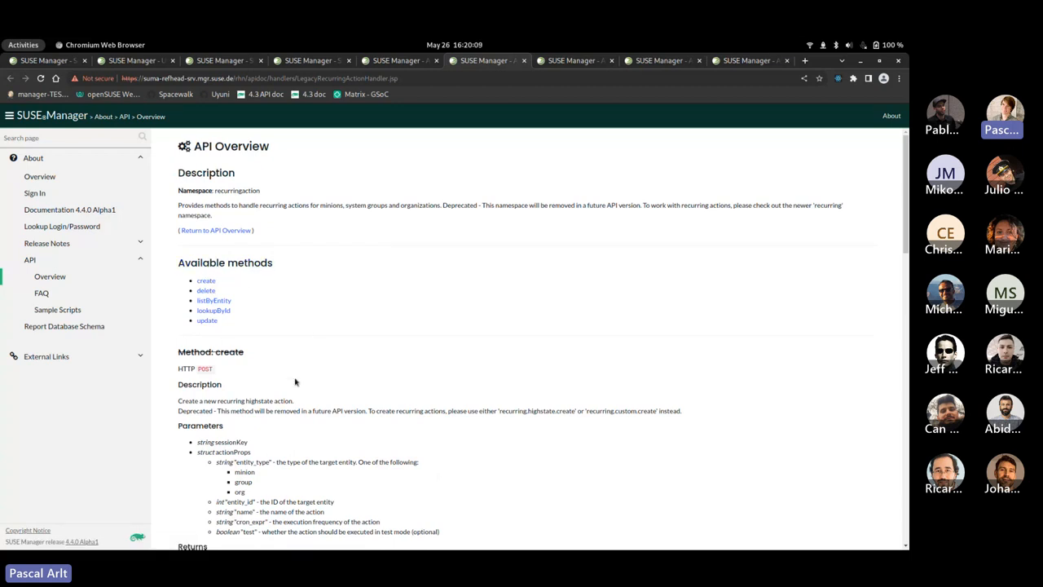
mouse_move(238, 215)
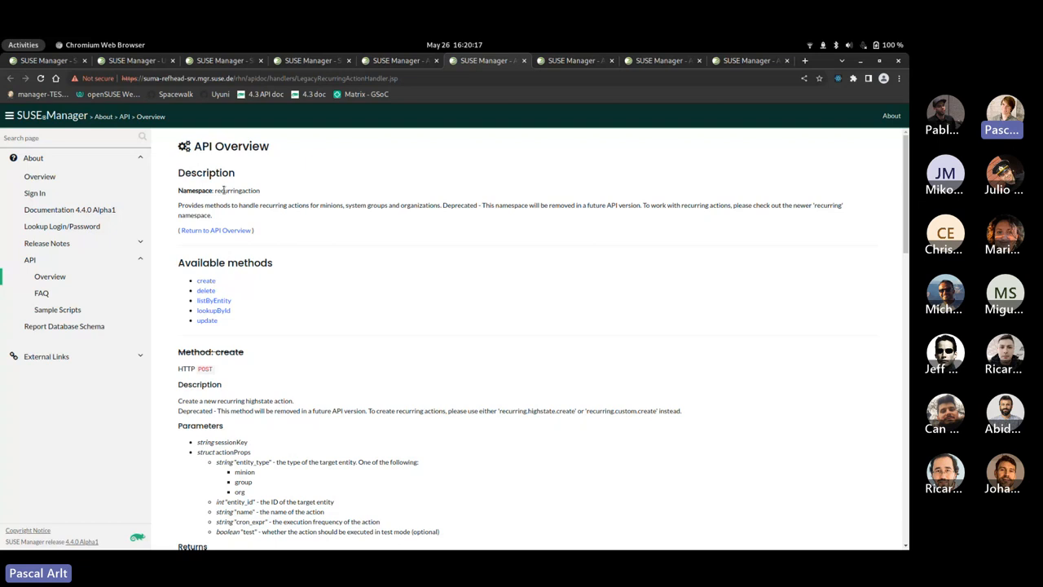
scroll("down", 3)
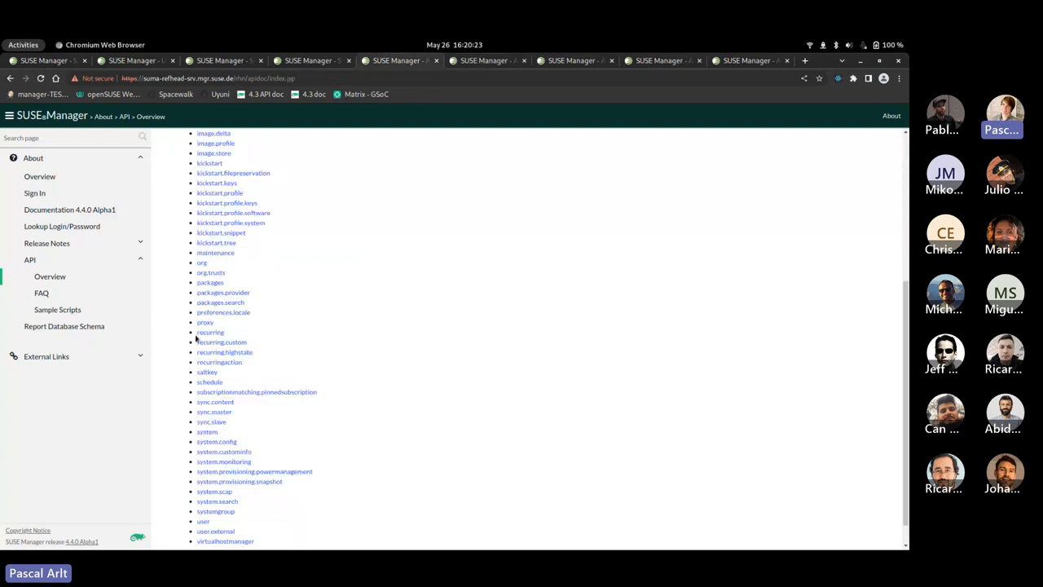
Read the recurring namespace docs, then view recurring.custom with its create, listAvailable and update methods
double_click(210, 333)
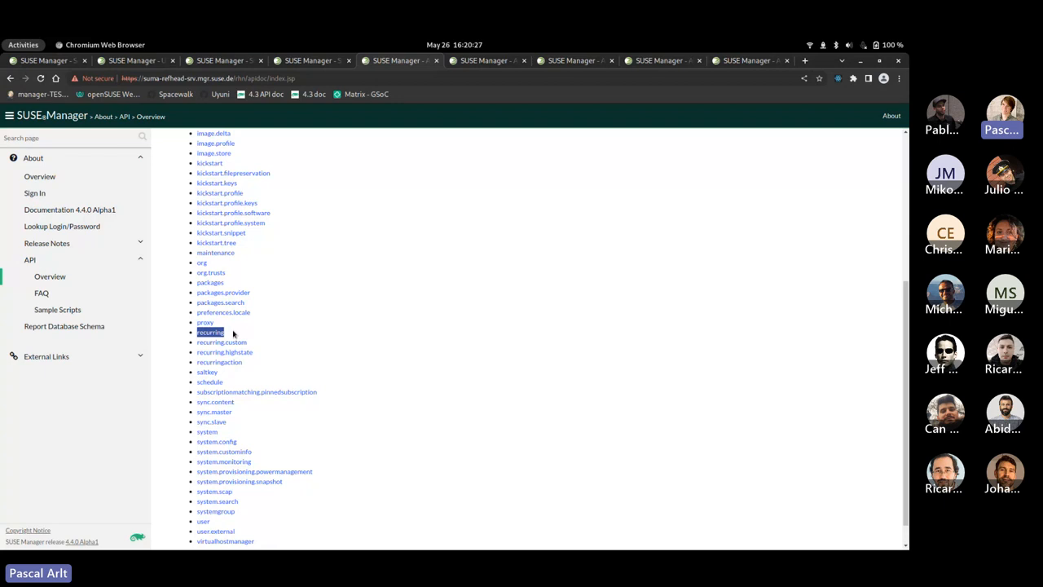
mouse_move(236, 332)
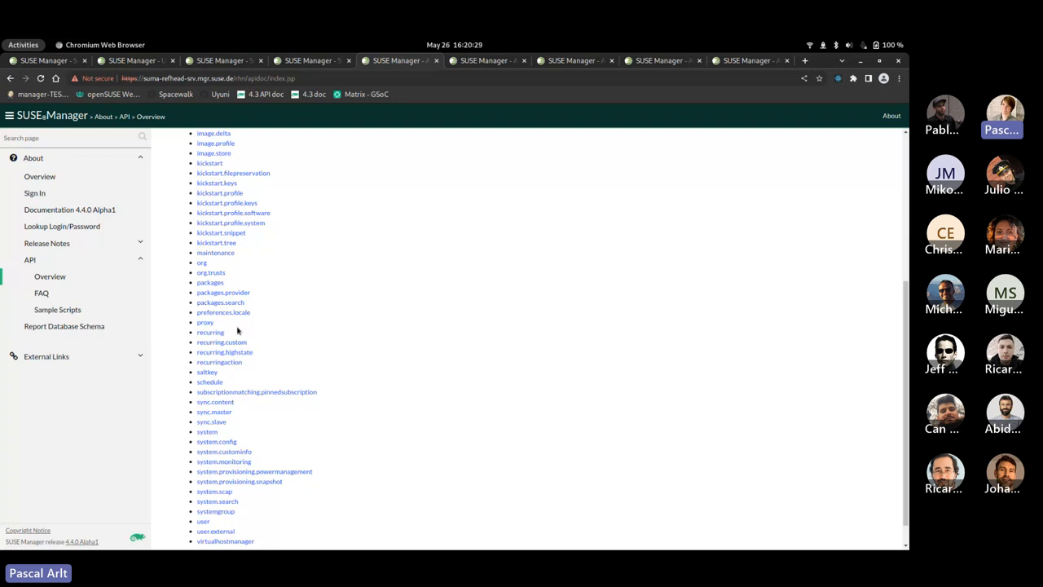
mouse_move(257, 357)
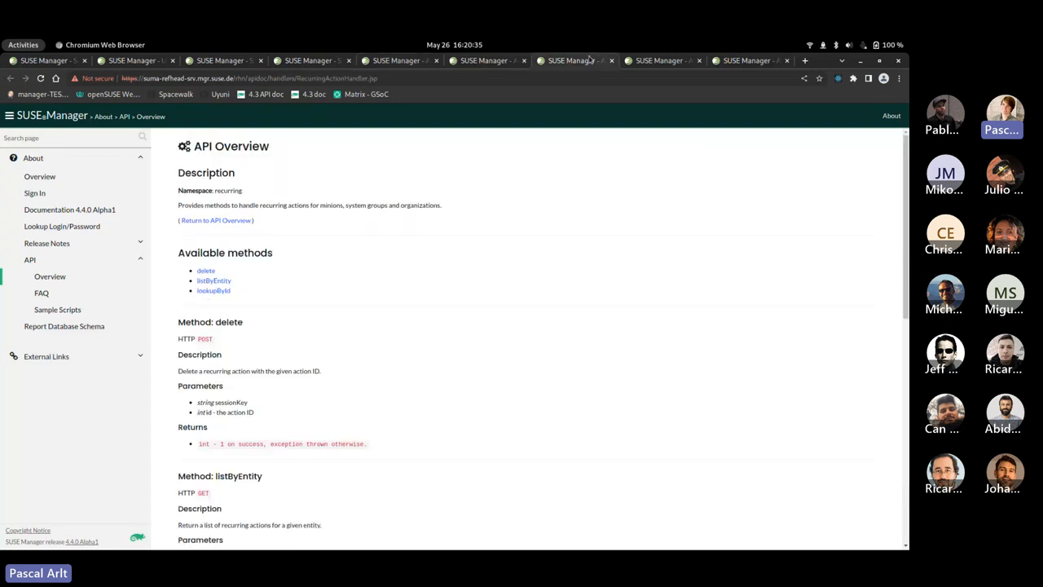
mouse_move(534, 206)
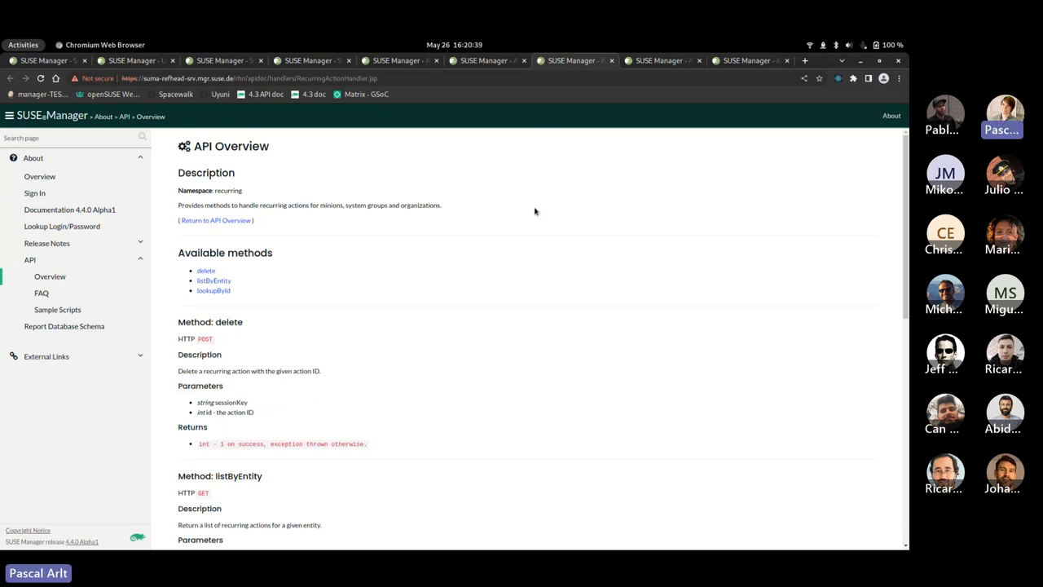
mouse_move(262, 267)
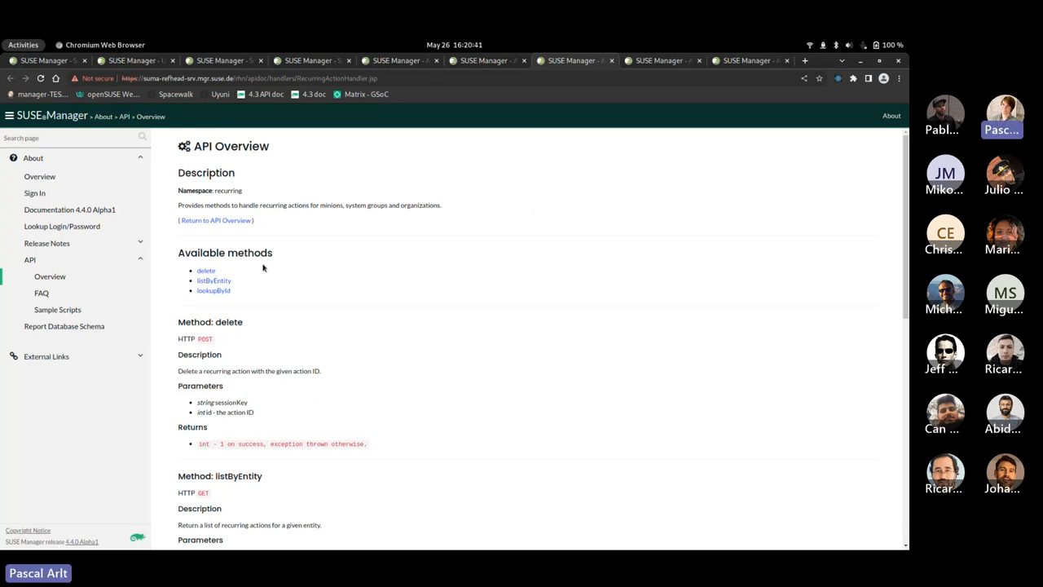
double_click(228, 189)
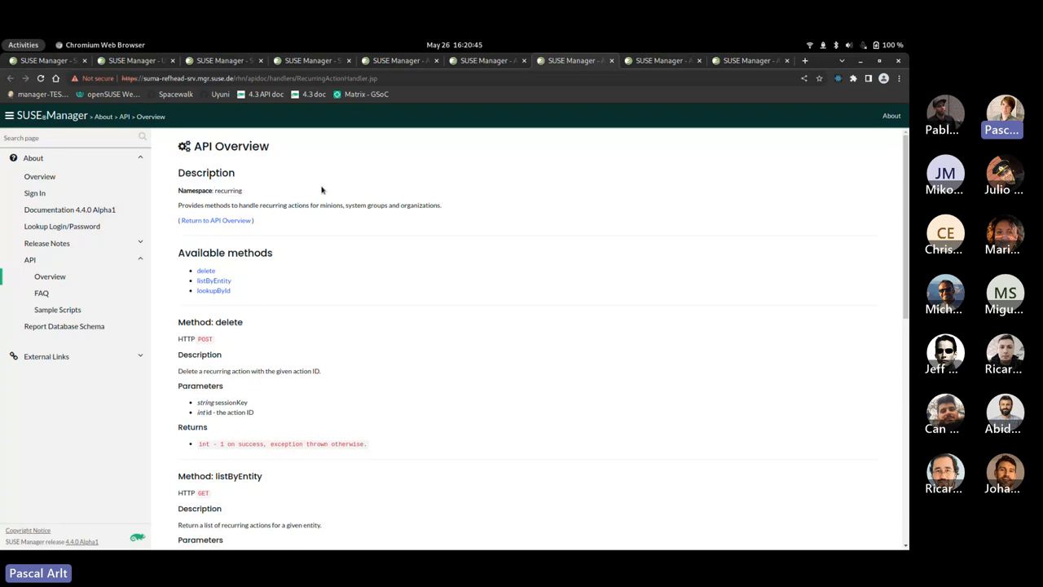
scroll("down", 3)
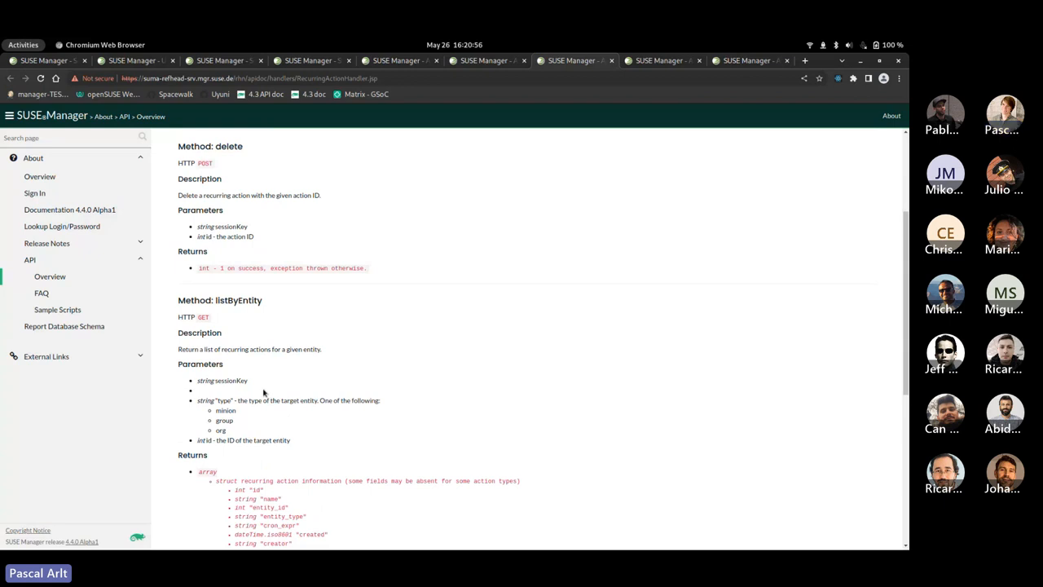
scroll("up", 3)
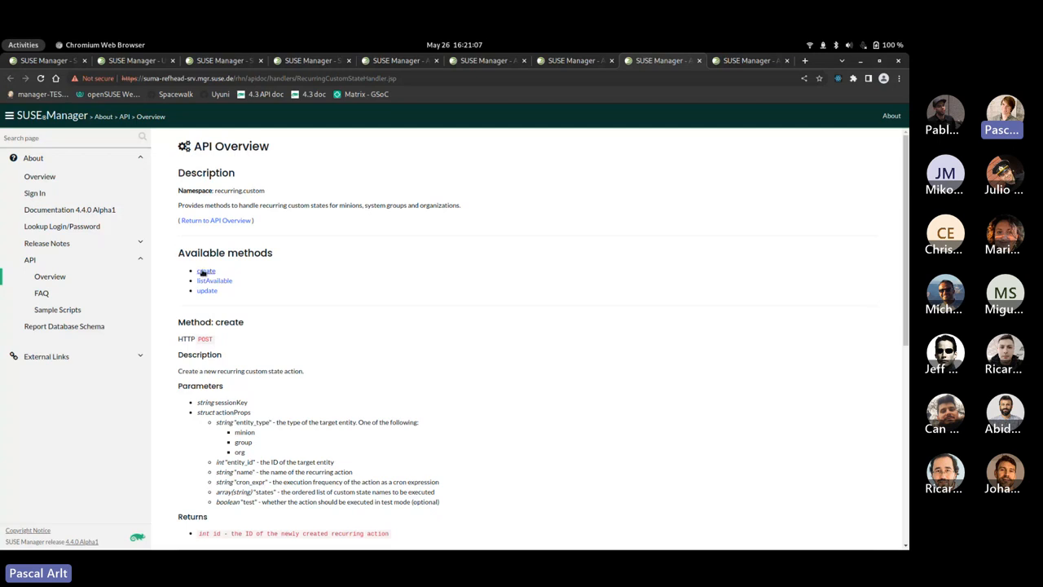
mouse_move(479, 358)
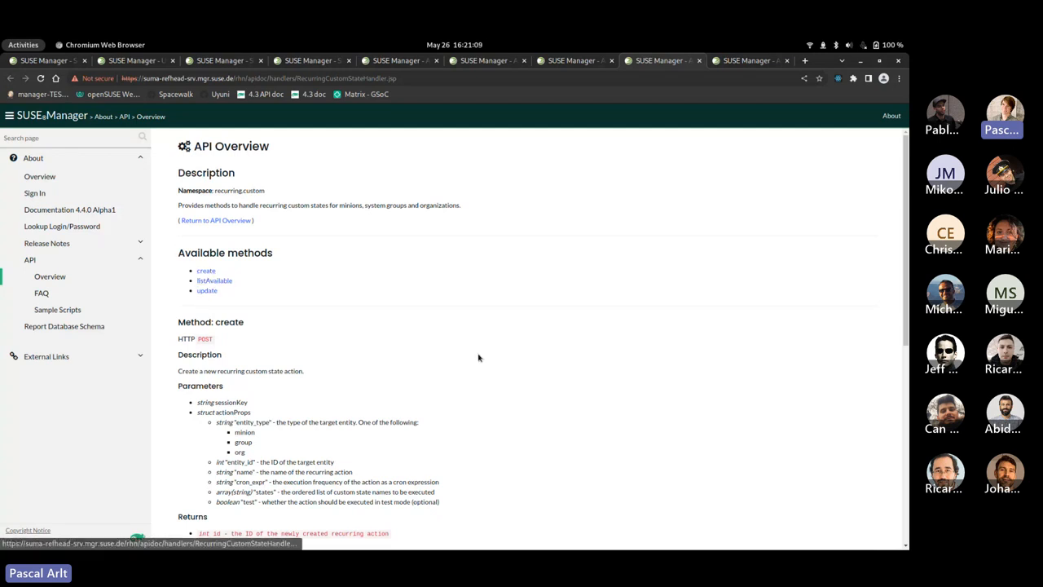
Glance at the recurring.highstate namespace methods and return to the recurring.custom methods
left_click(660, 60)
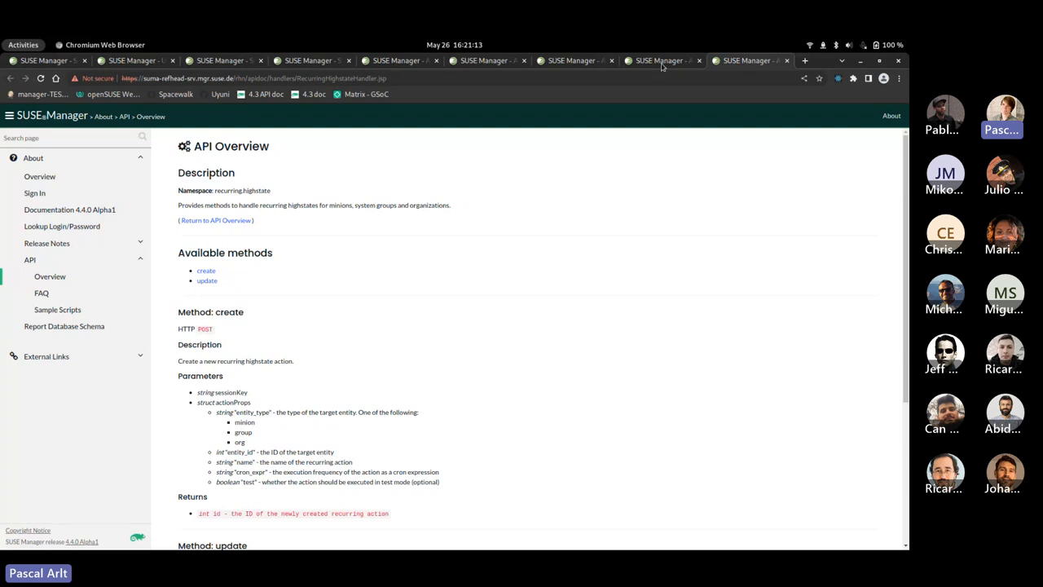
left_click(660, 58)
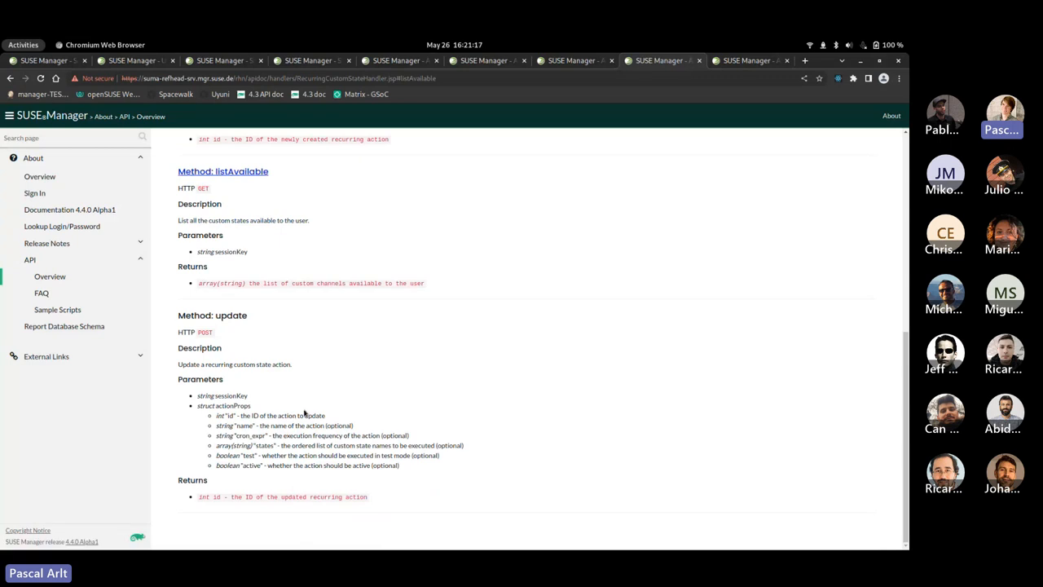
mouse_move(264, 340)
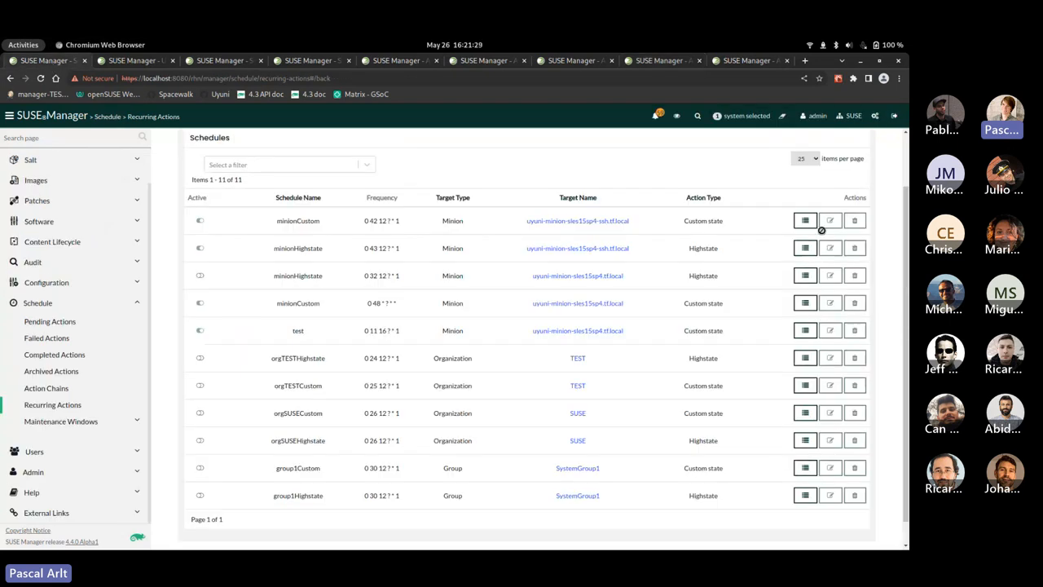
mouse_move(681, 244)
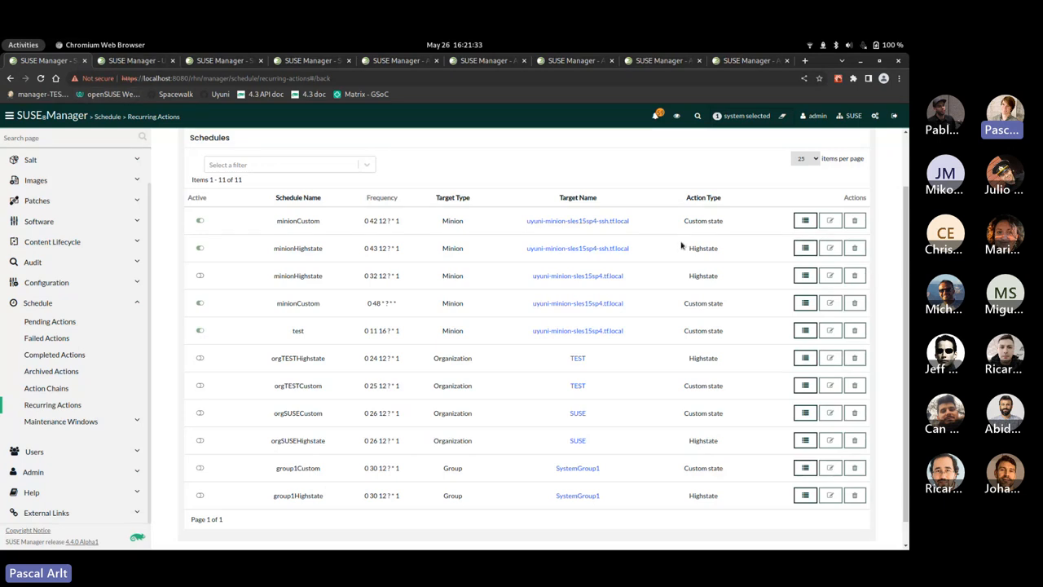
View the minionHighstate schedule's details and return to the system's Recurring Actions list
left_click(829, 247)
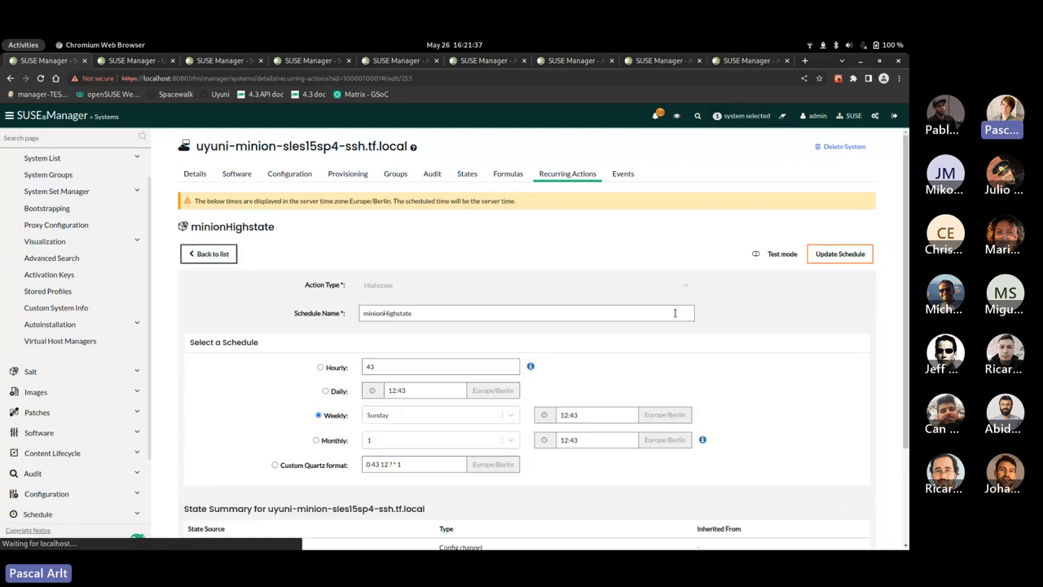
scroll("down", 3)
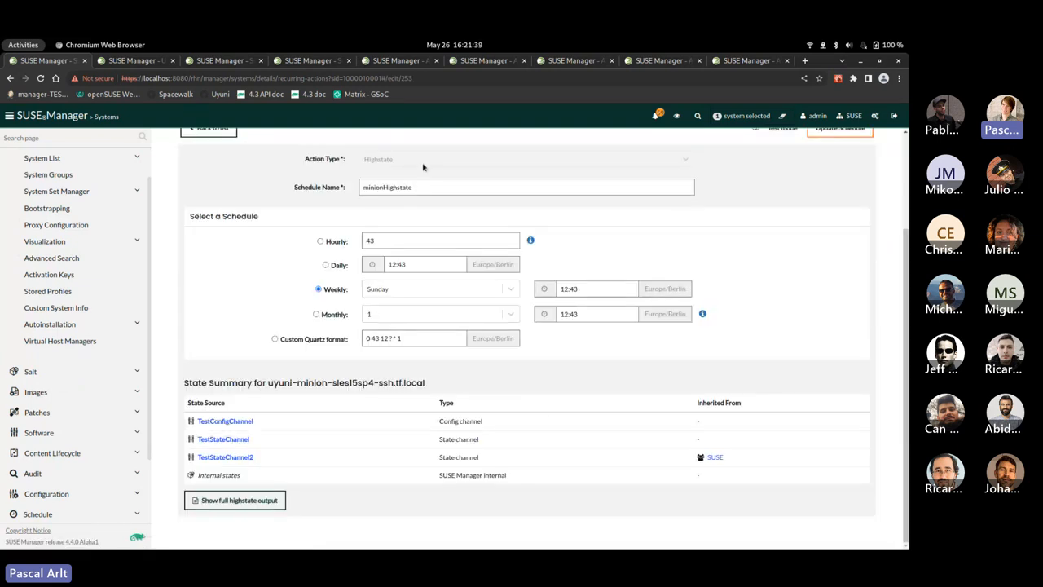
left_click(208, 129)
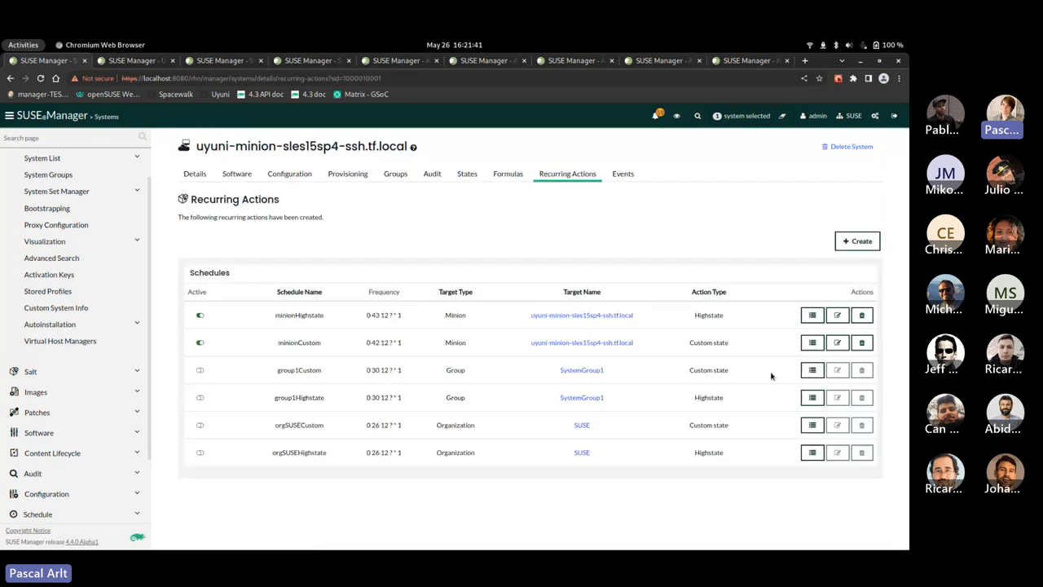
Review the custom-state schedule's Configure states to execute list with the package profile update state assigned
left_click(837, 342)
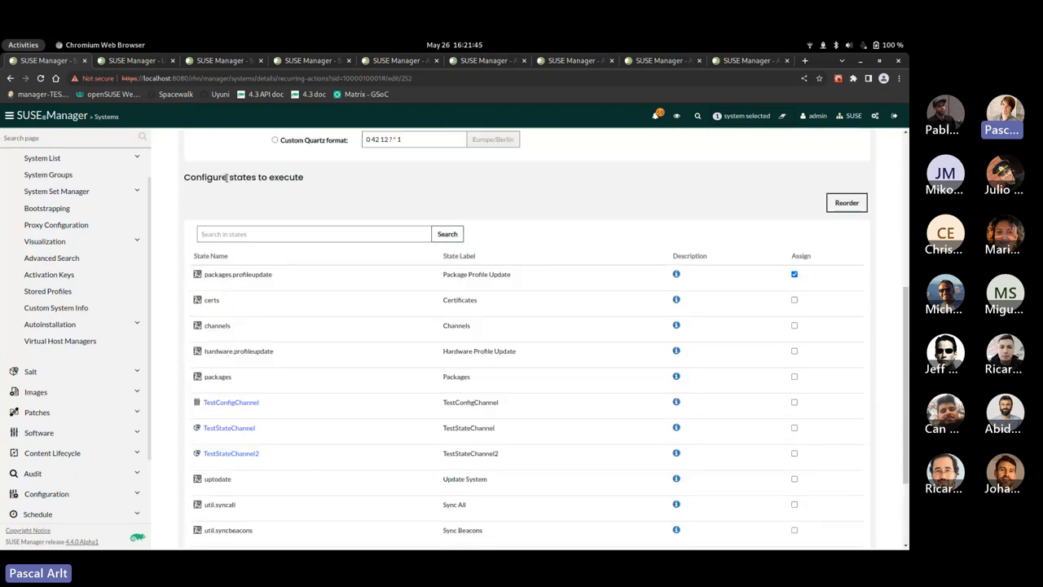
mouse_move(355, 205)
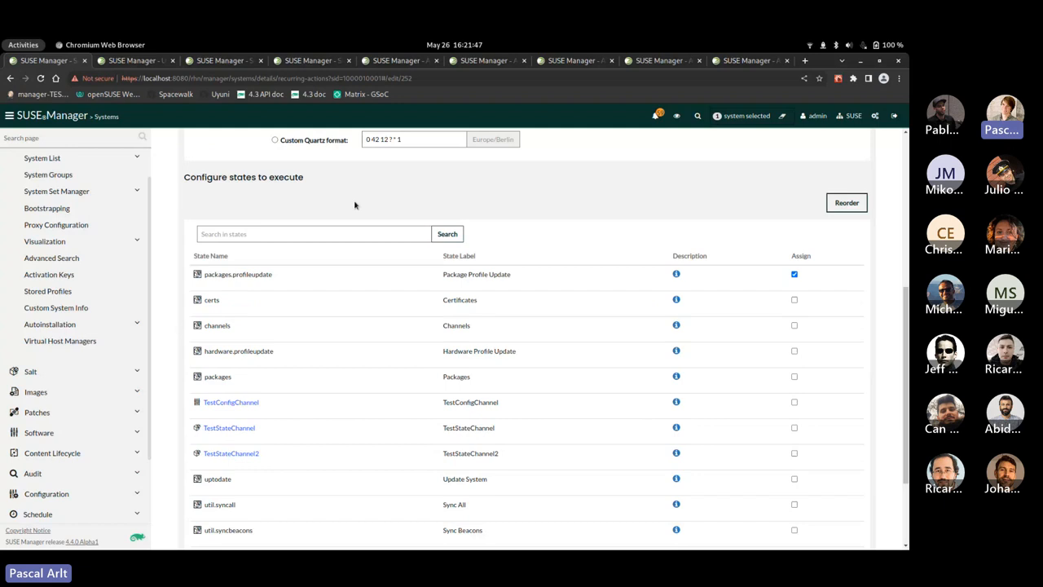
scroll("down", 3)
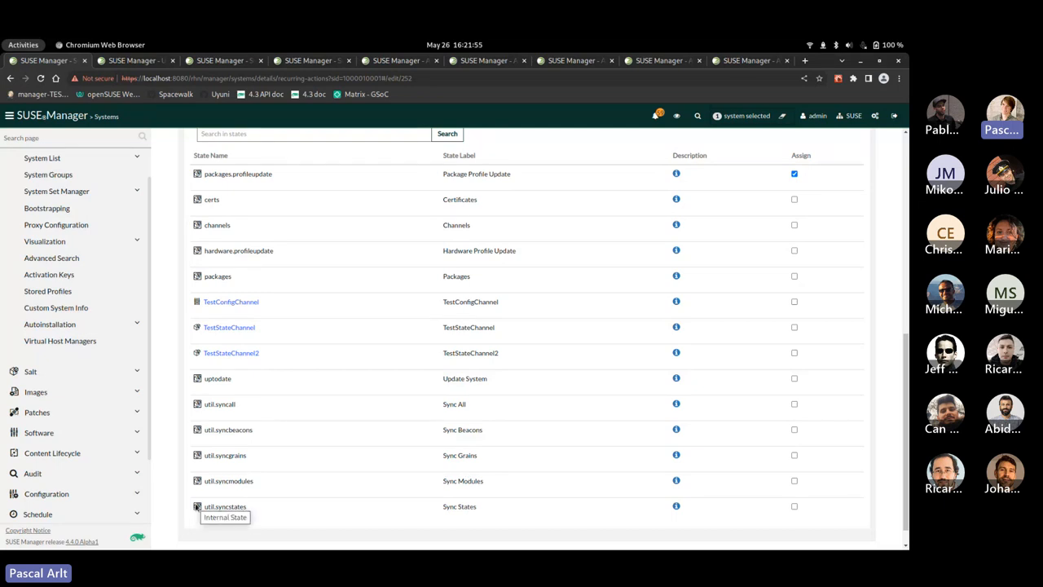
mouse_move(172, 505)
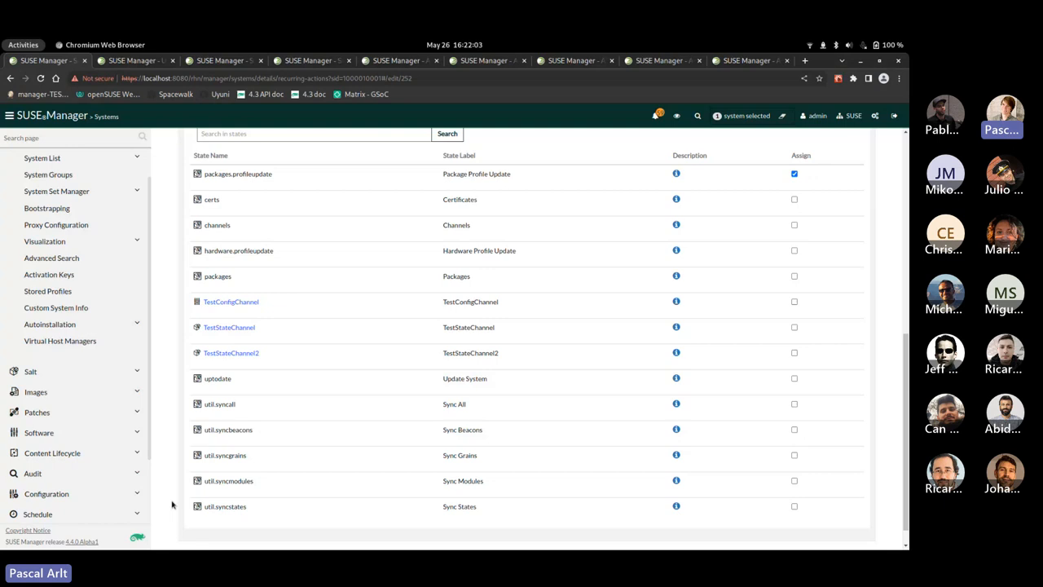
left_click(570, 61)
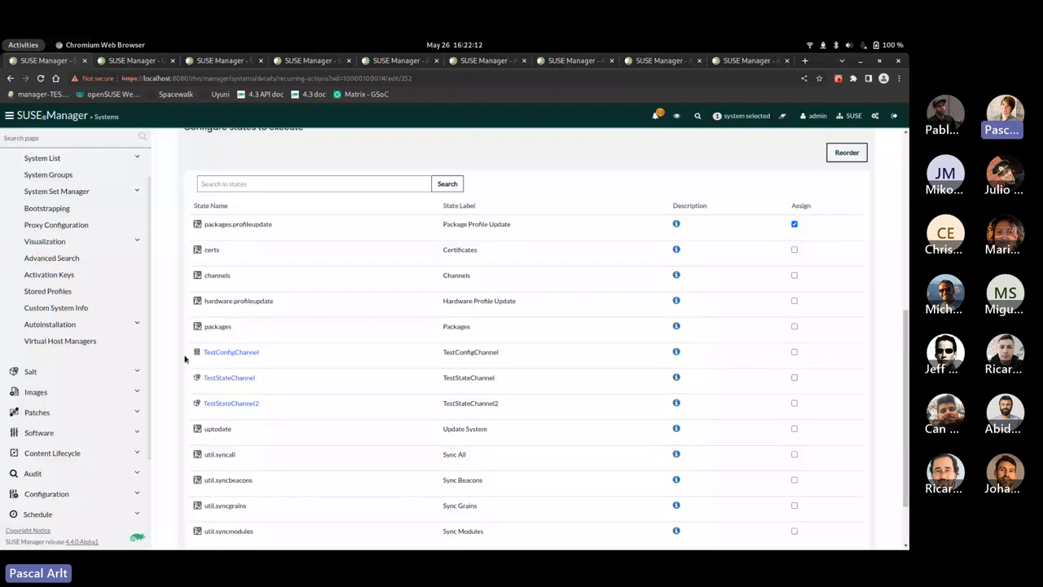
scroll("up", 3)
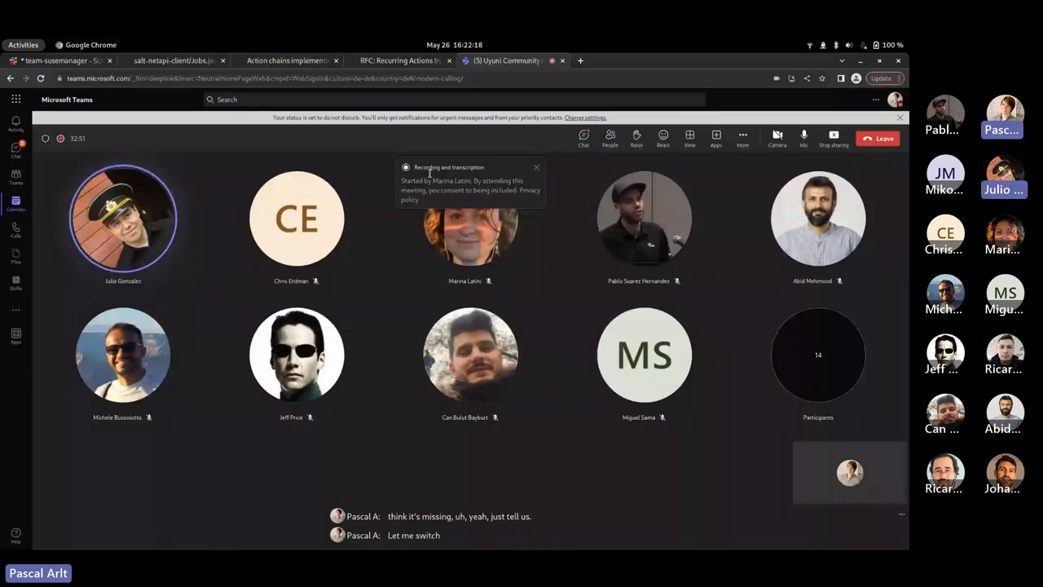
left_click(583, 134)
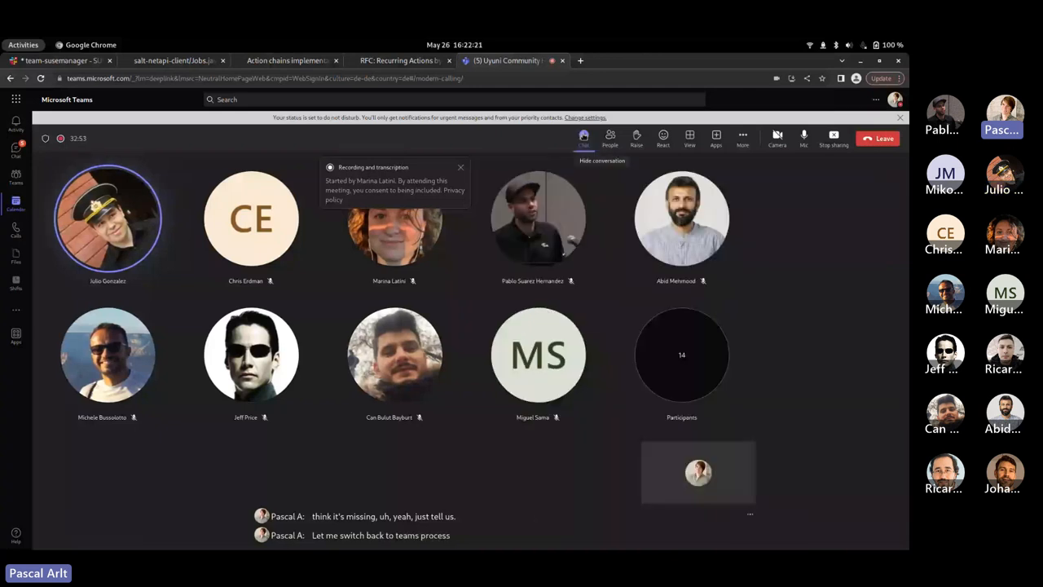
left_click(583, 138)
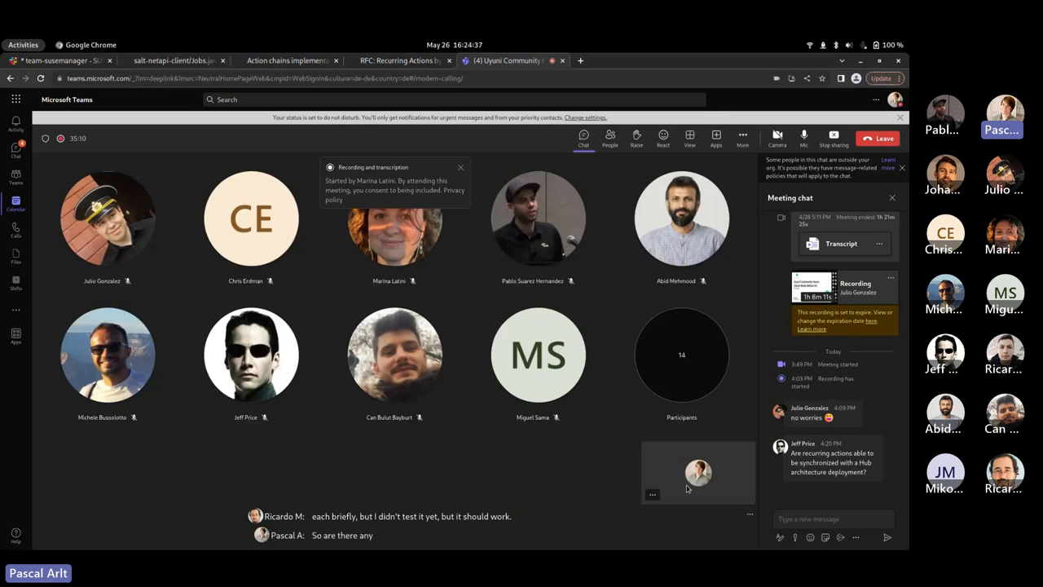
mouse_move(516, 475)
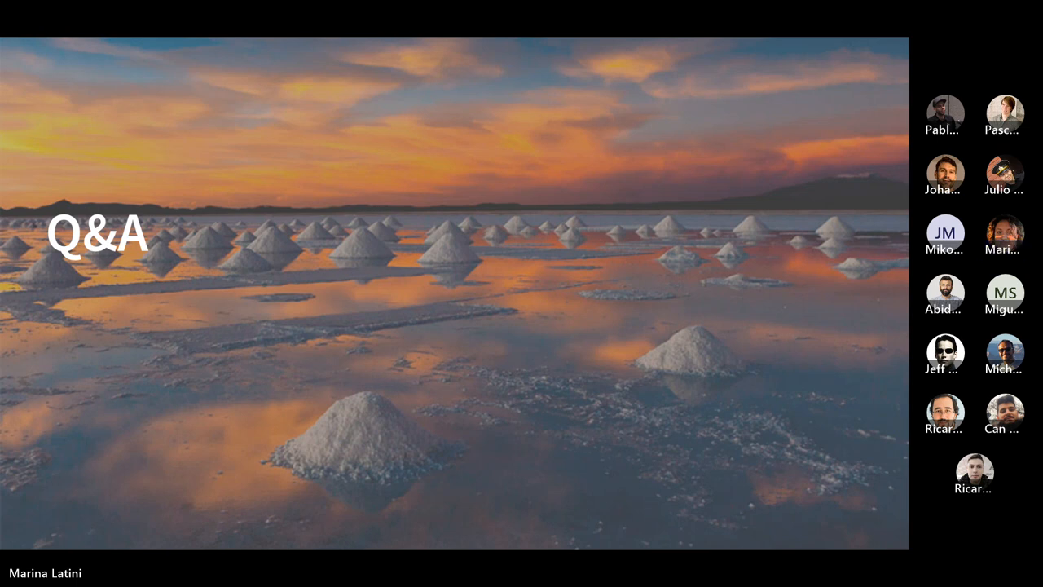
left_click(1004, 232)
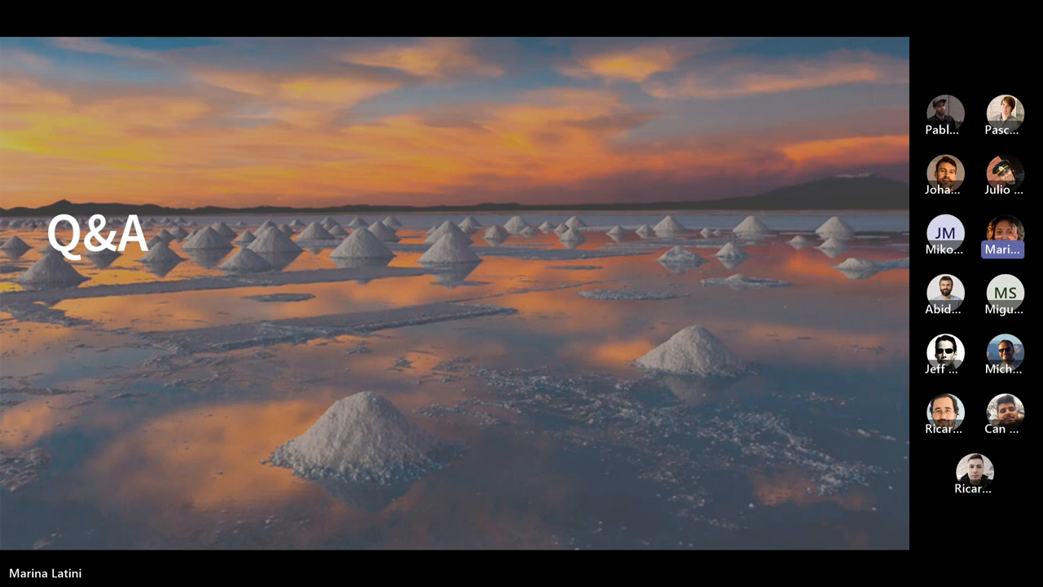